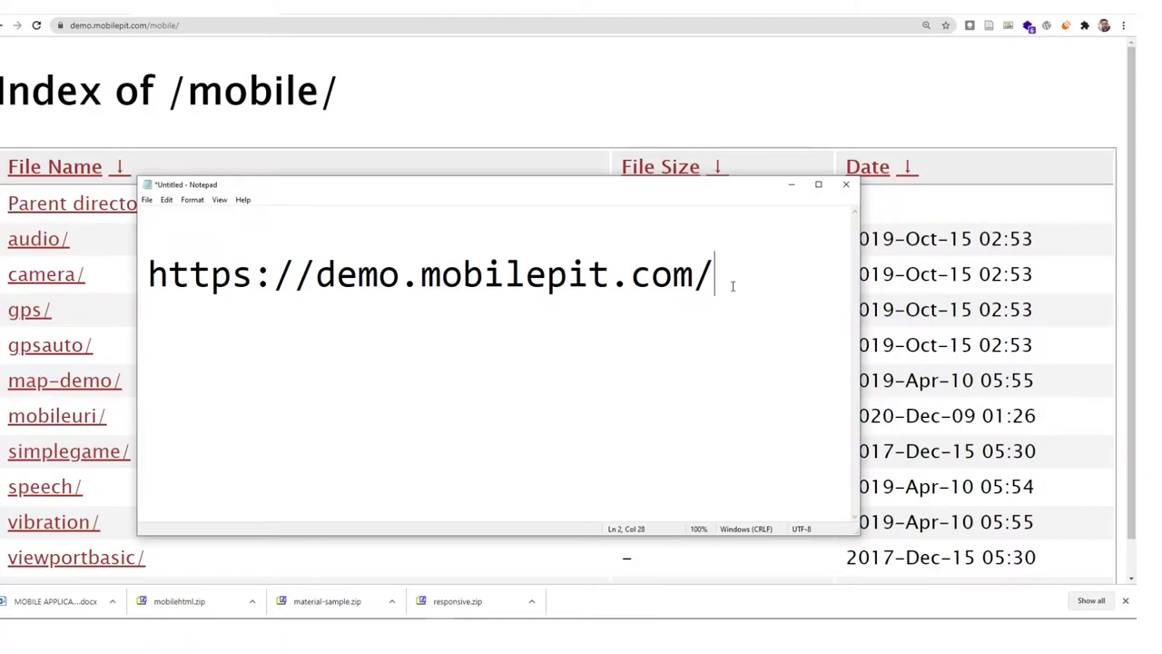
- Add a heading line reading 'HTML5 (Mobile) Web API' below the site address
{"action": "key", "text": "Enter"}
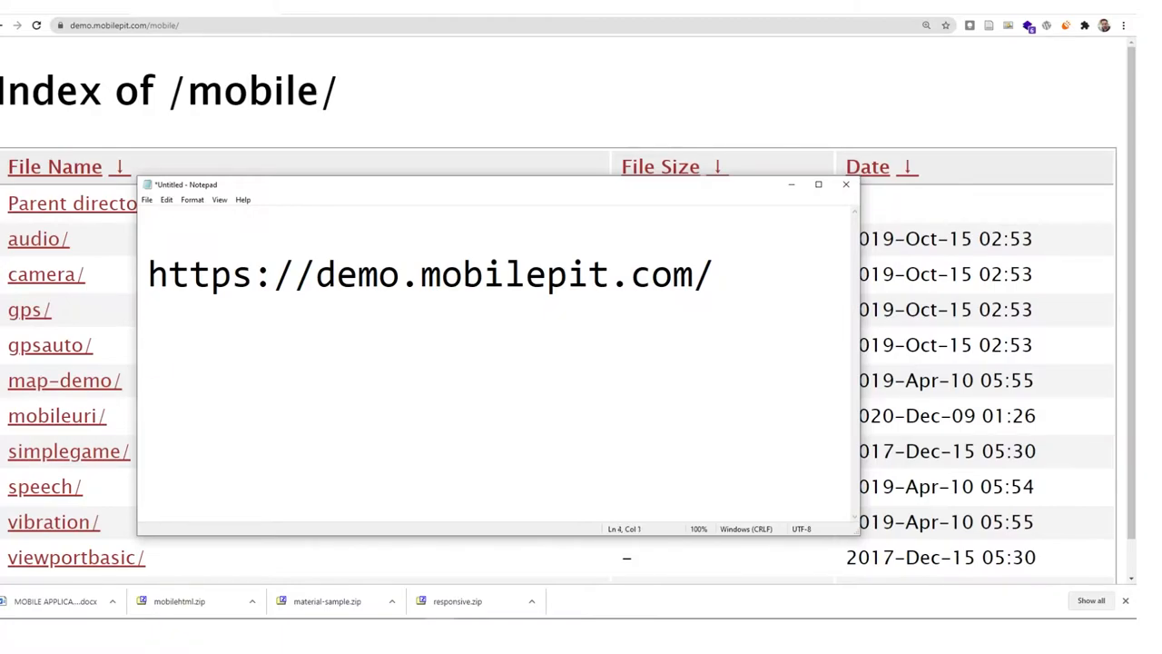
{"action": "type", "text": "HTML"}
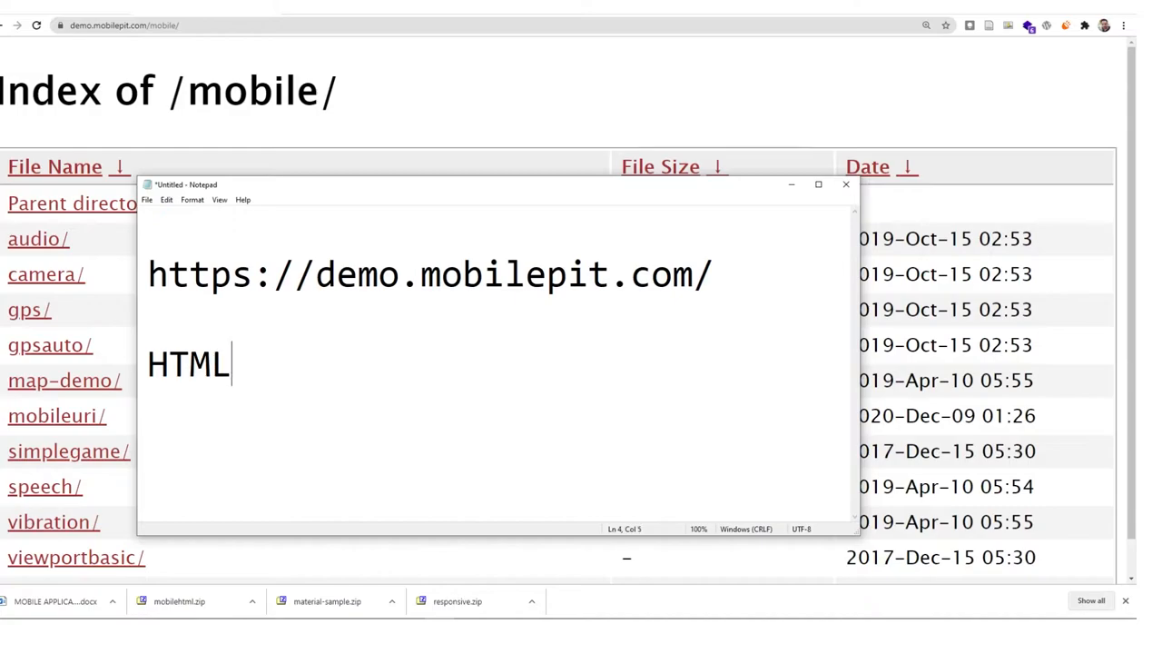
{"action": "type", "text": "5"}
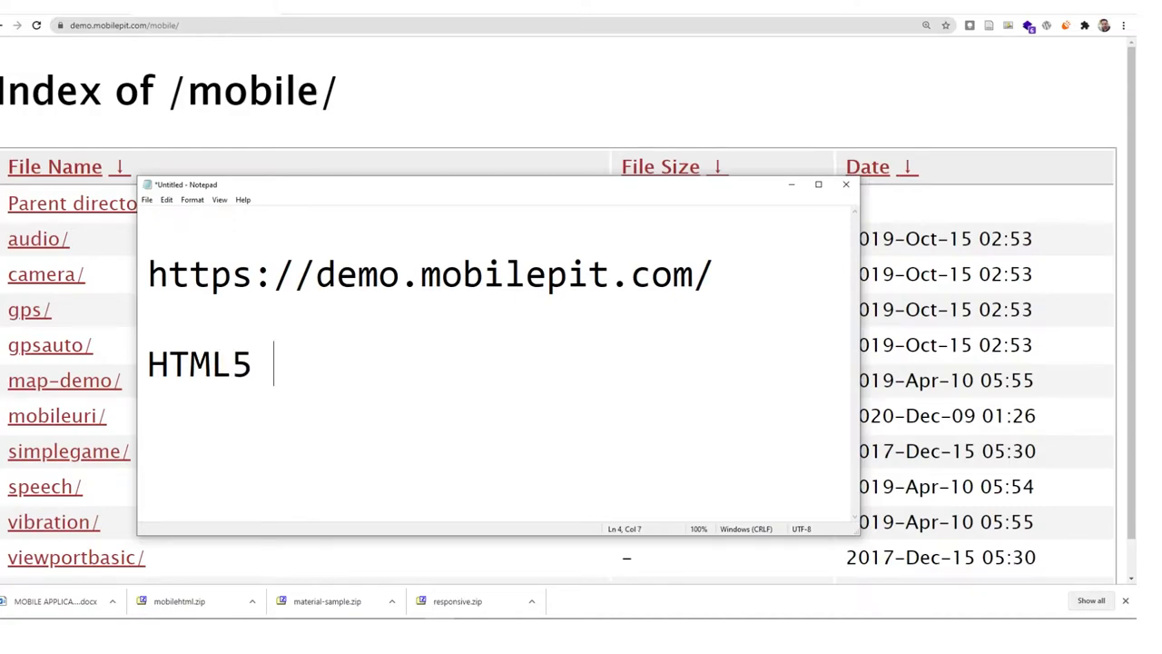
{"action": "type", "text": "("}
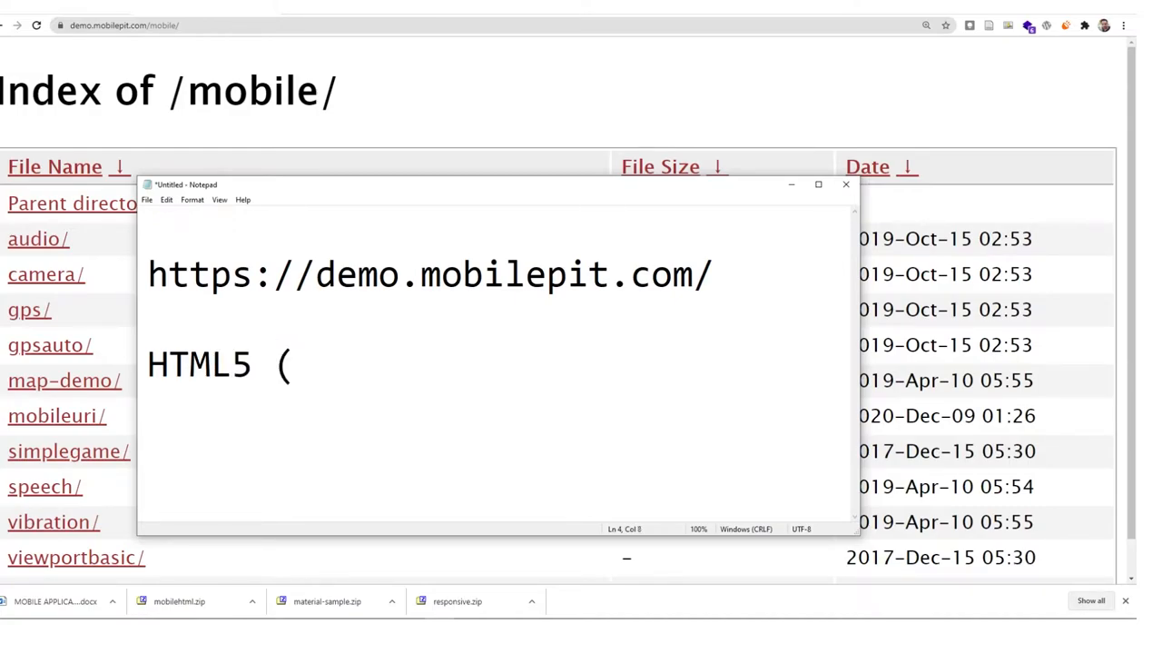
{"action": "type", "text": "Mobile) W"}
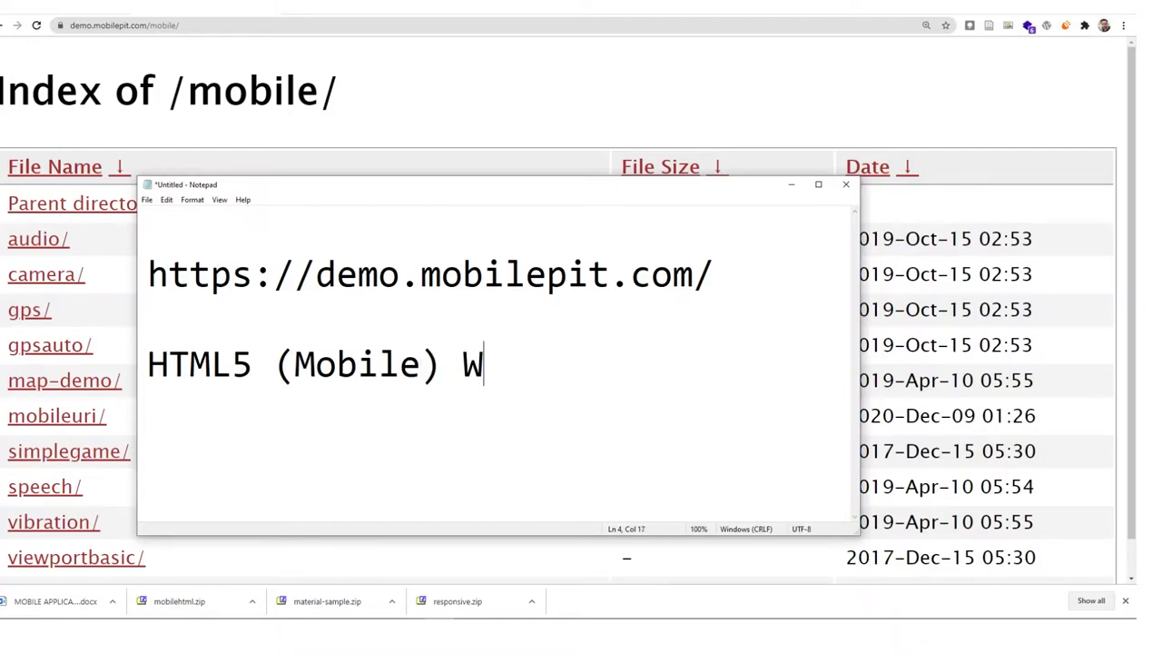
{"action": "type", "text": "eb API"}
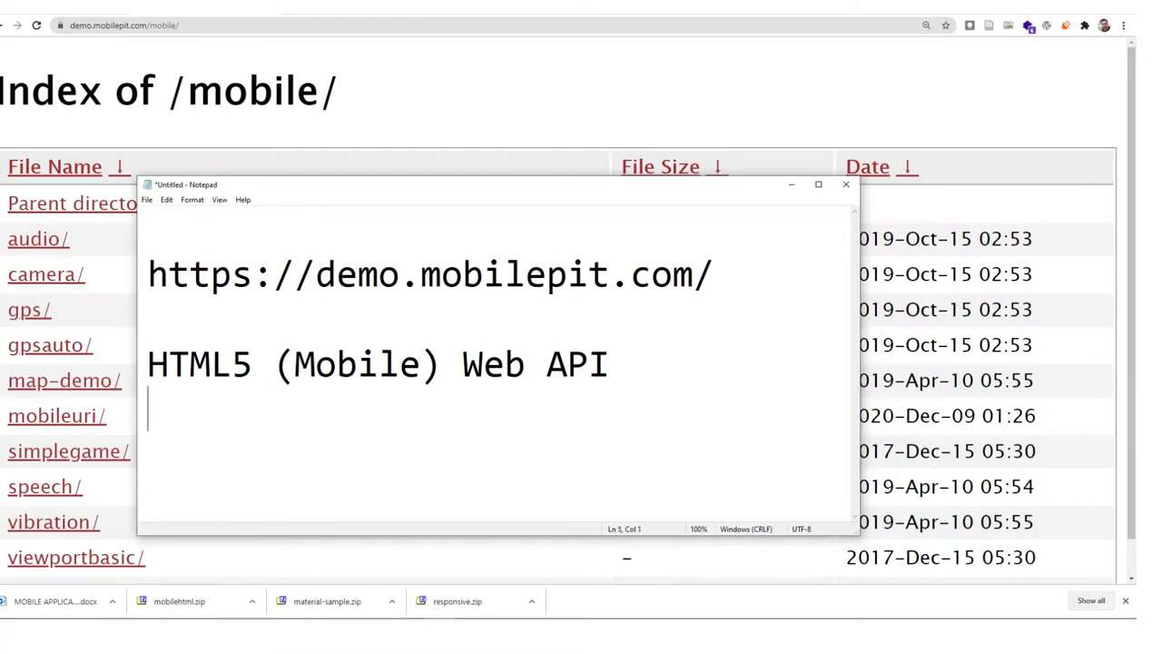
- Write the note 'Please access this website using your mobile device'
{"action": "type", "text": "Please"}
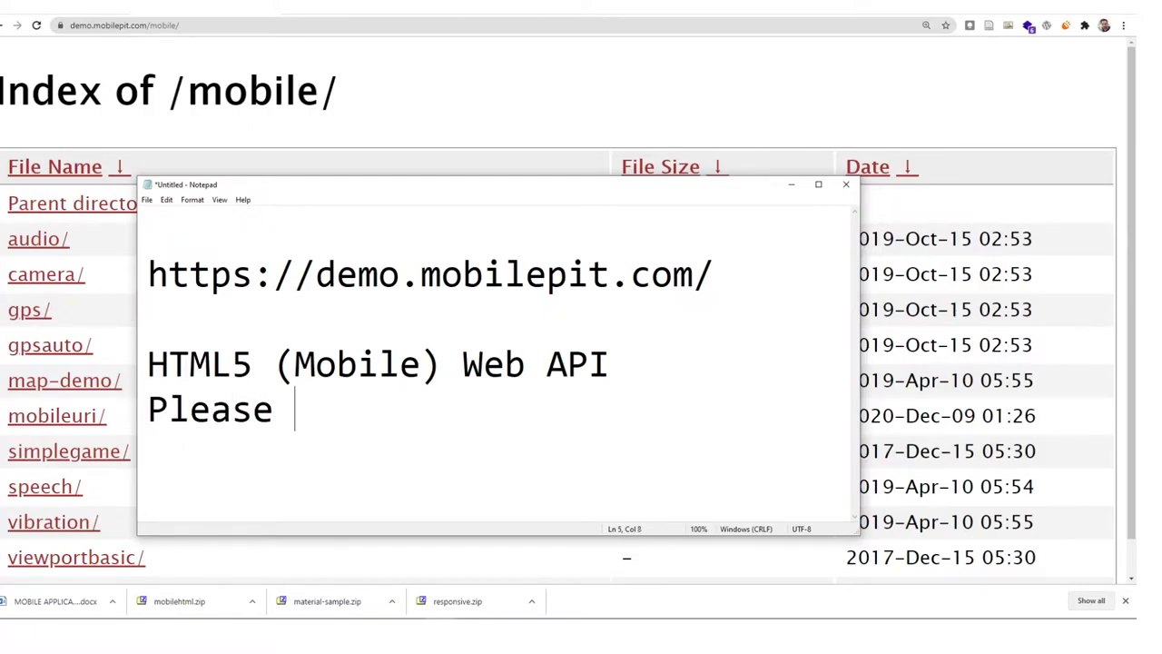
{"action": "type", "text": "access thi"}
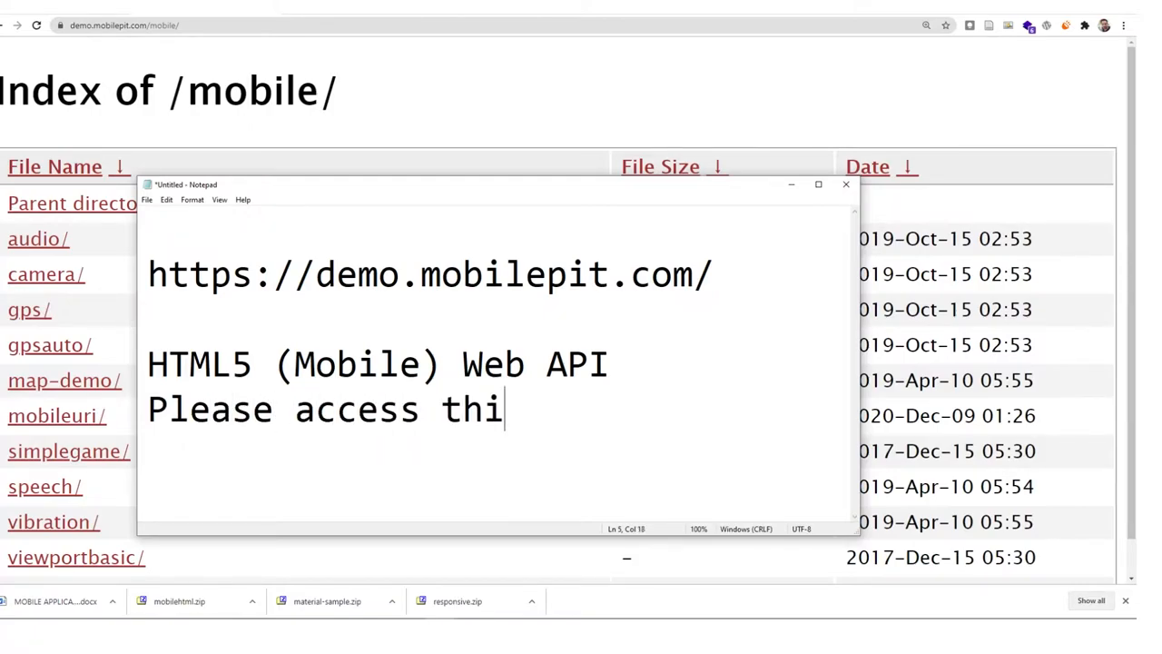
{"action": "type", "text": "s websi"}
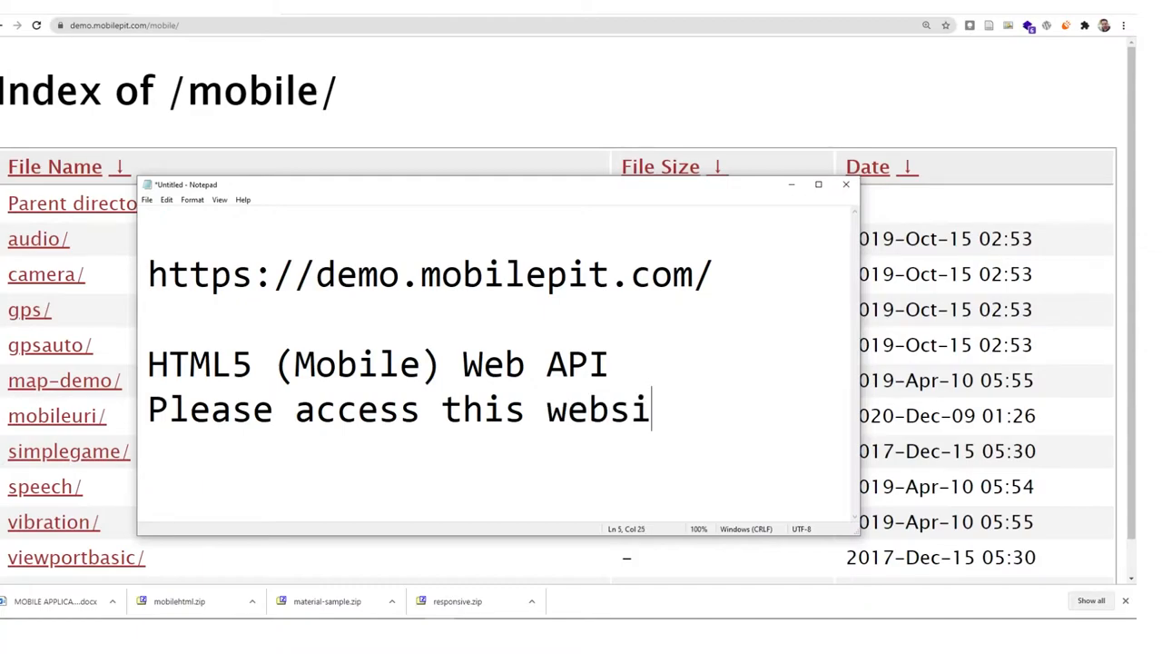
{"action": "type", "text": "te using"}
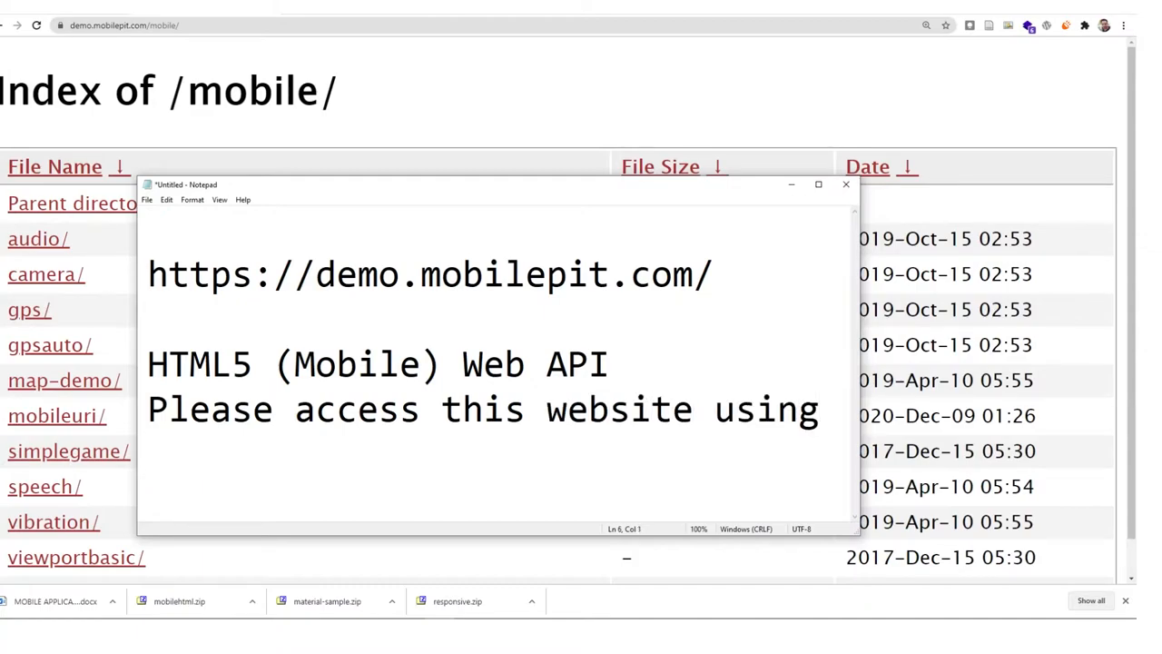
{"action": "type", "text": "your mobile de"}
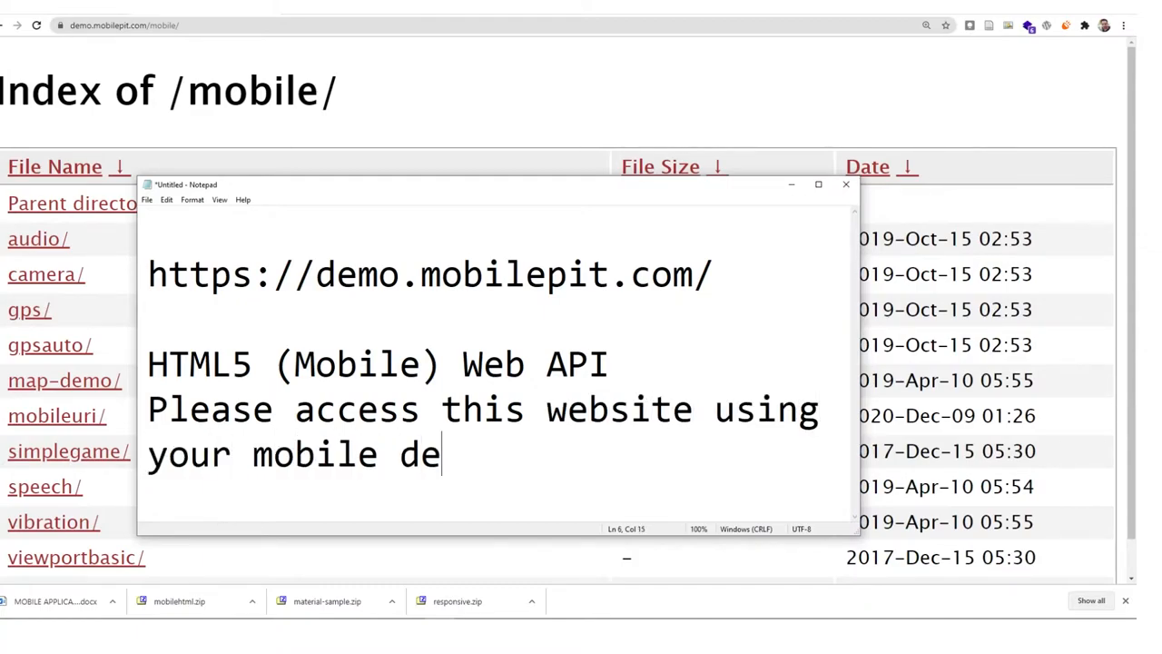
{"action": "type", "text": "vice"}
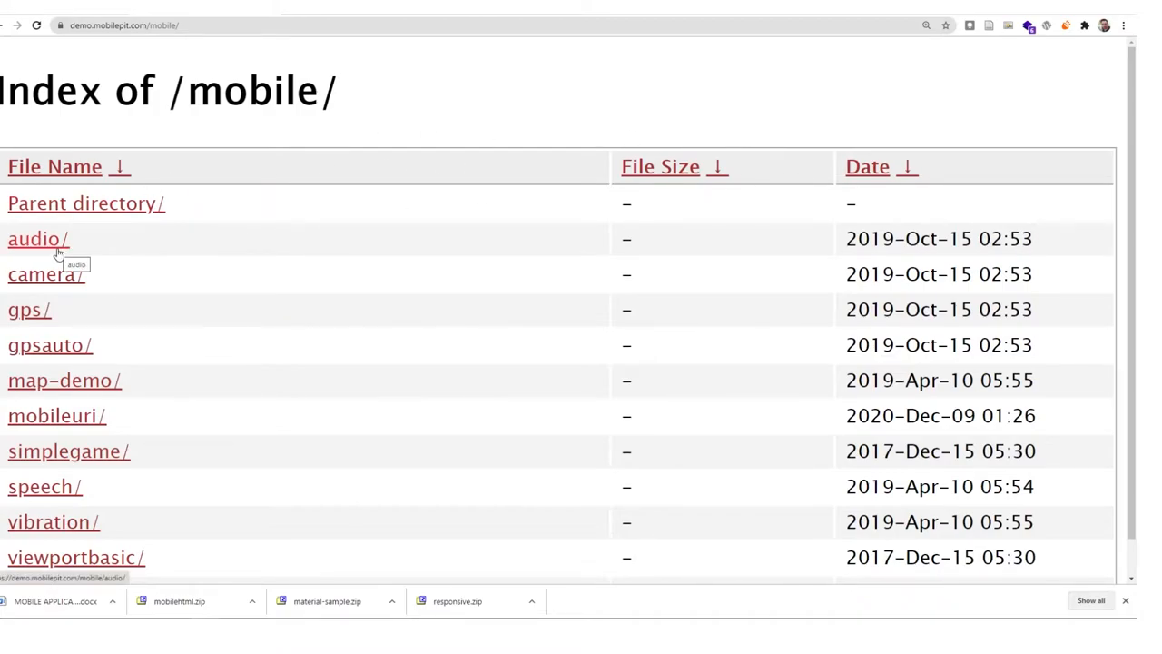
{"action": "left_click", "coordinate": [33, 240]}
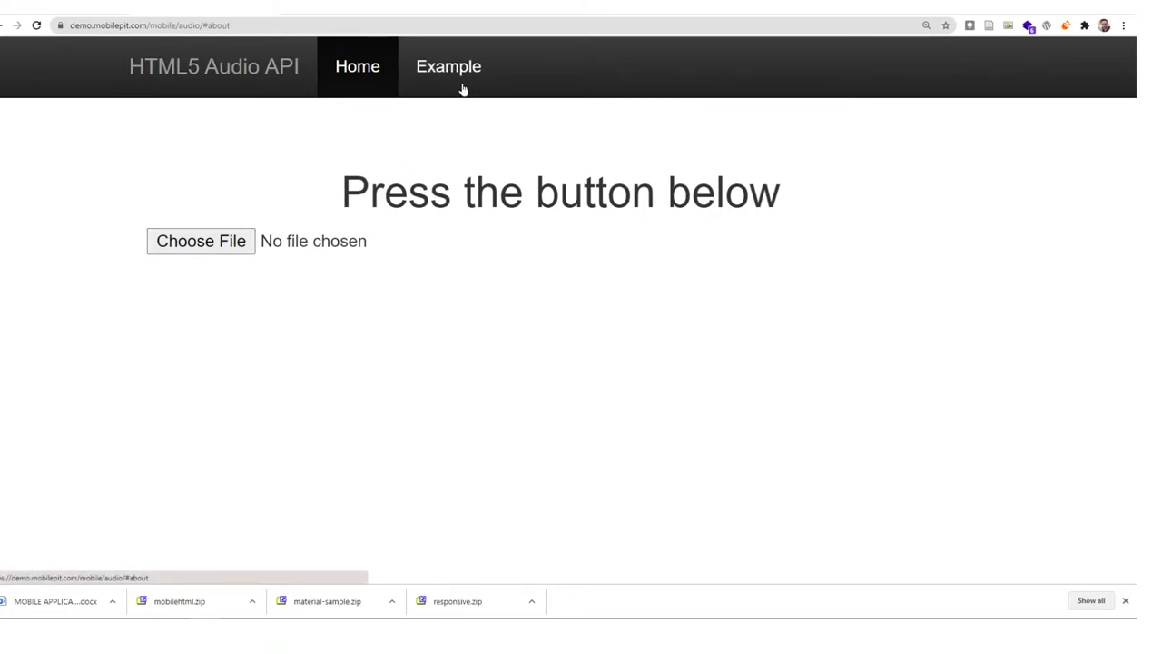
{"action": "mouse_move", "coordinate": [469, 58]}
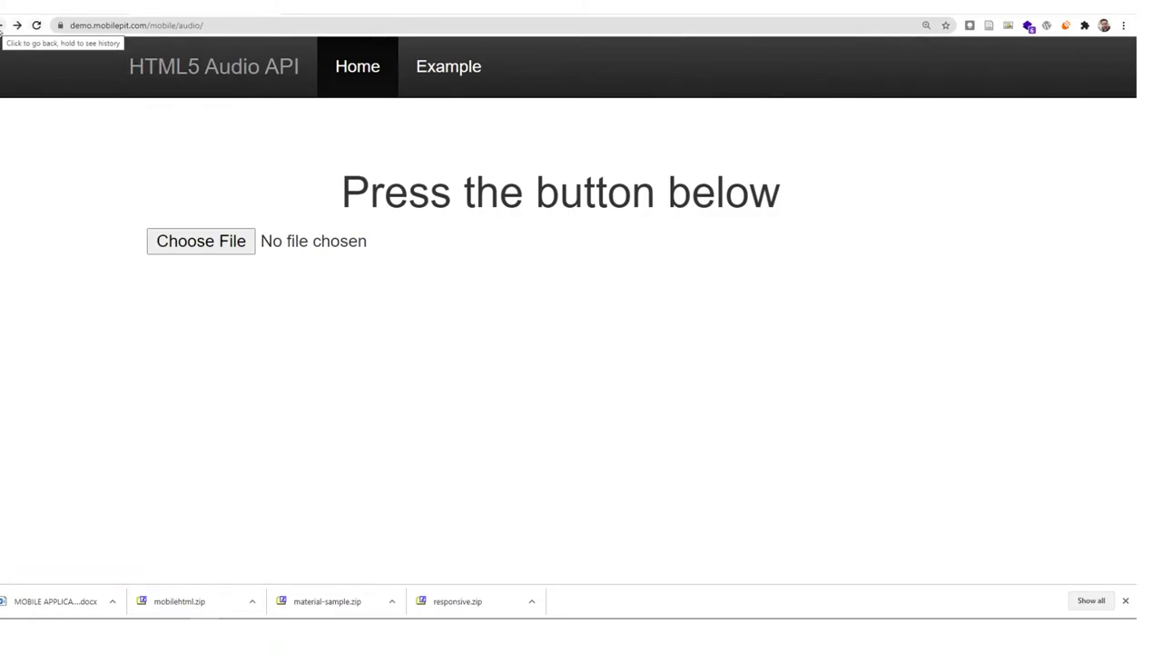
{"action": "left_click", "coordinate": [17, 26]}
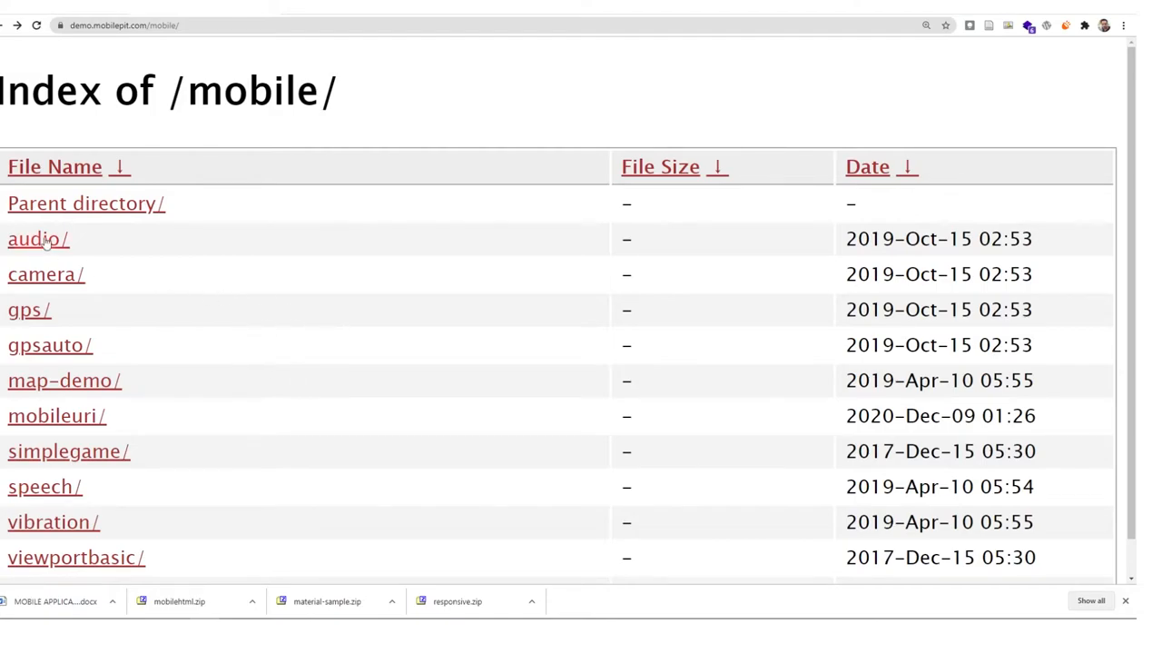
{"action": "mouse_move", "coordinate": [117, 363]}
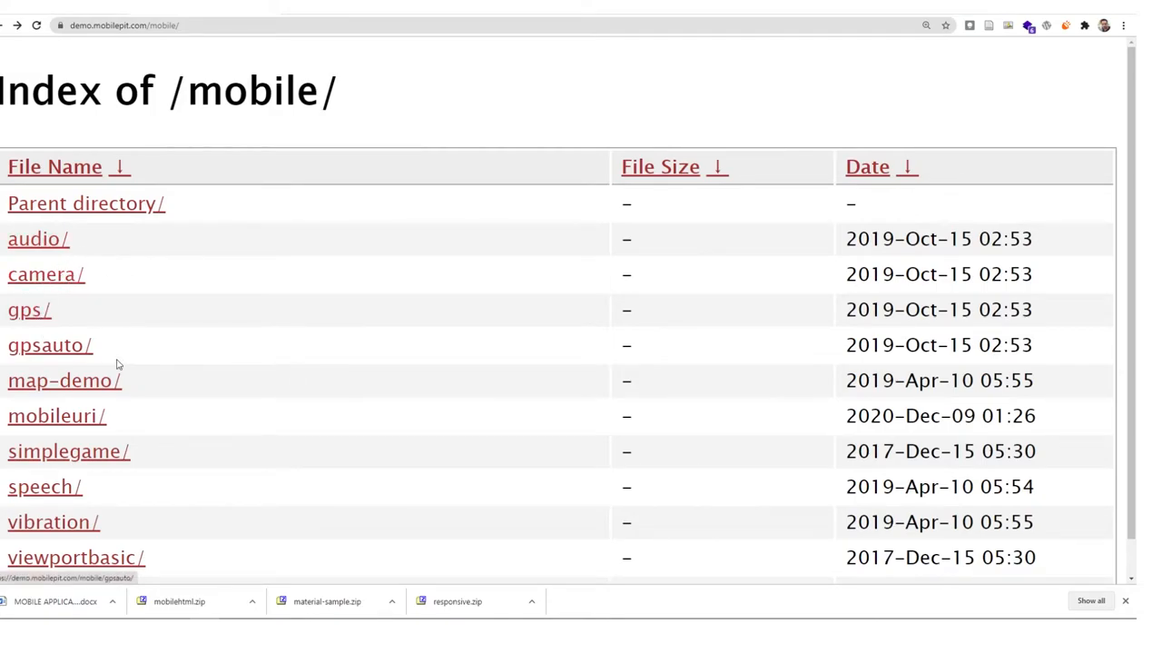
{"action": "left_click", "coordinate": [57, 414]}
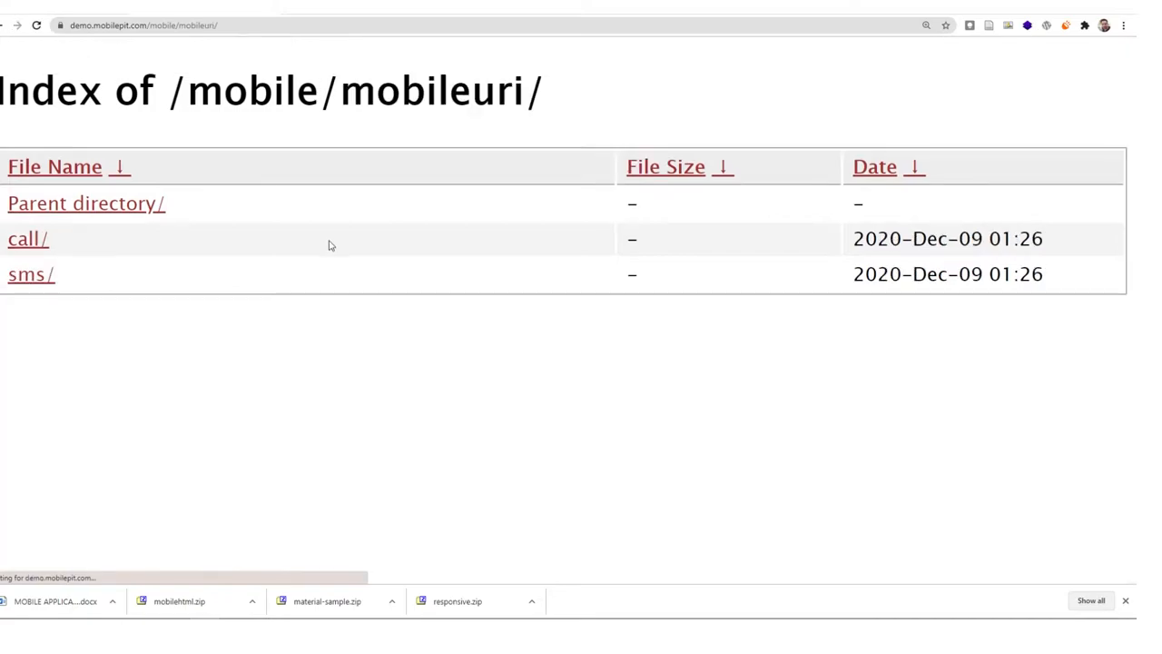
{"action": "left_click", "coordinate": [27, 238]}
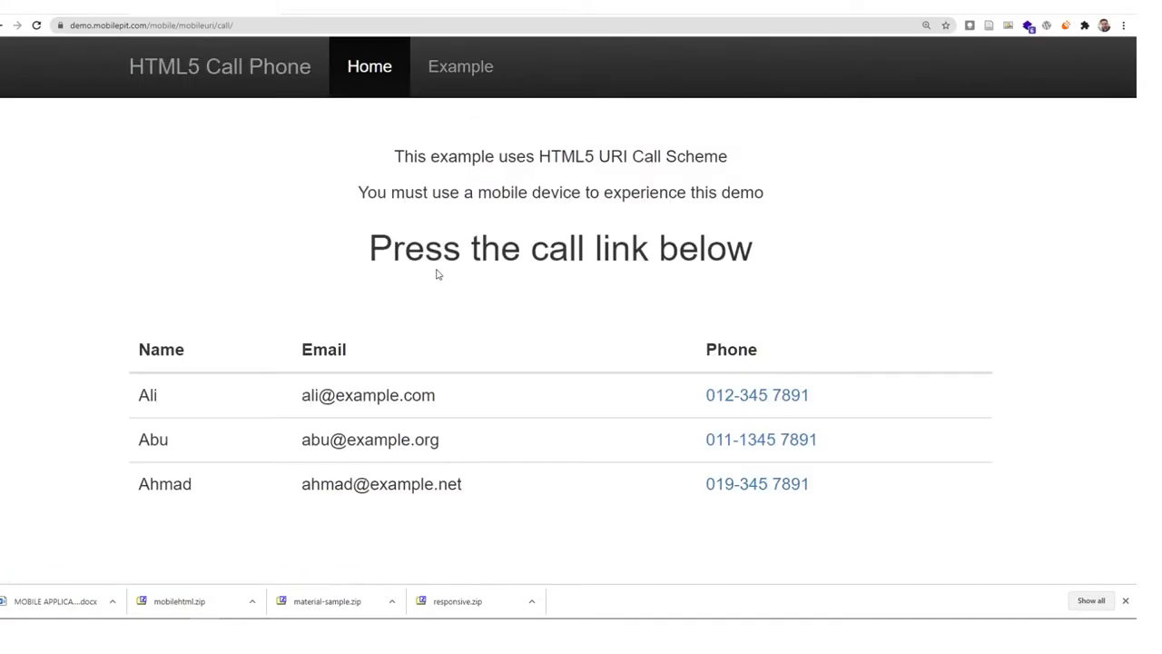
{"action": "left_click", "coordinate": [757, 394]}
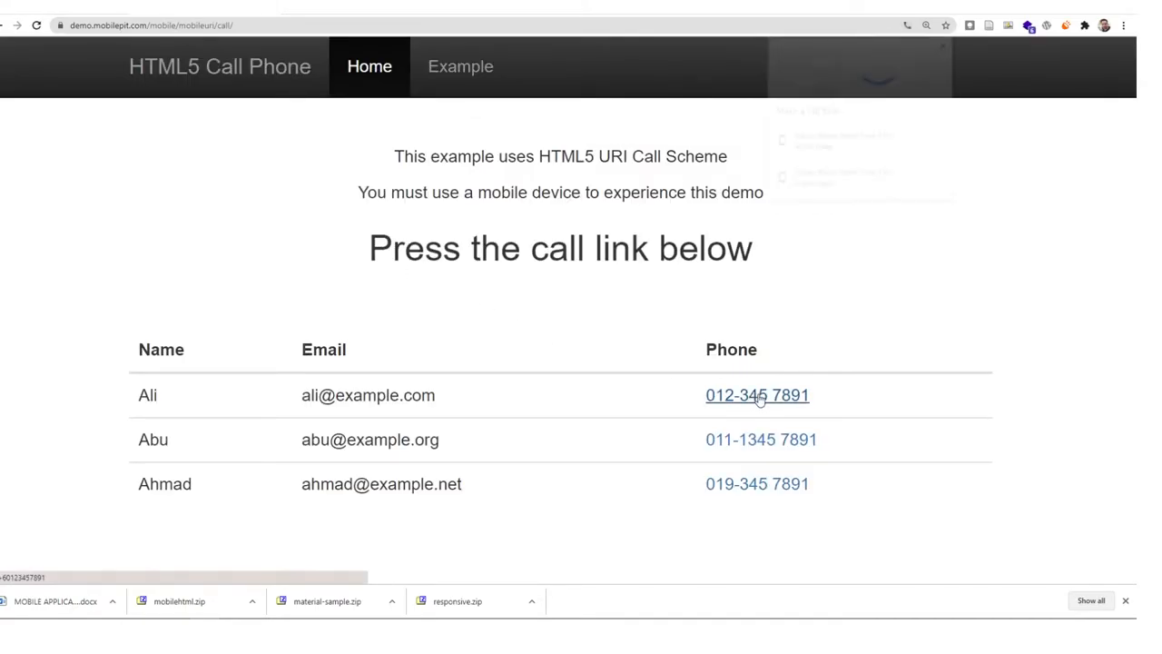
{"action": "left_click", "coordinate": [757, 396]}
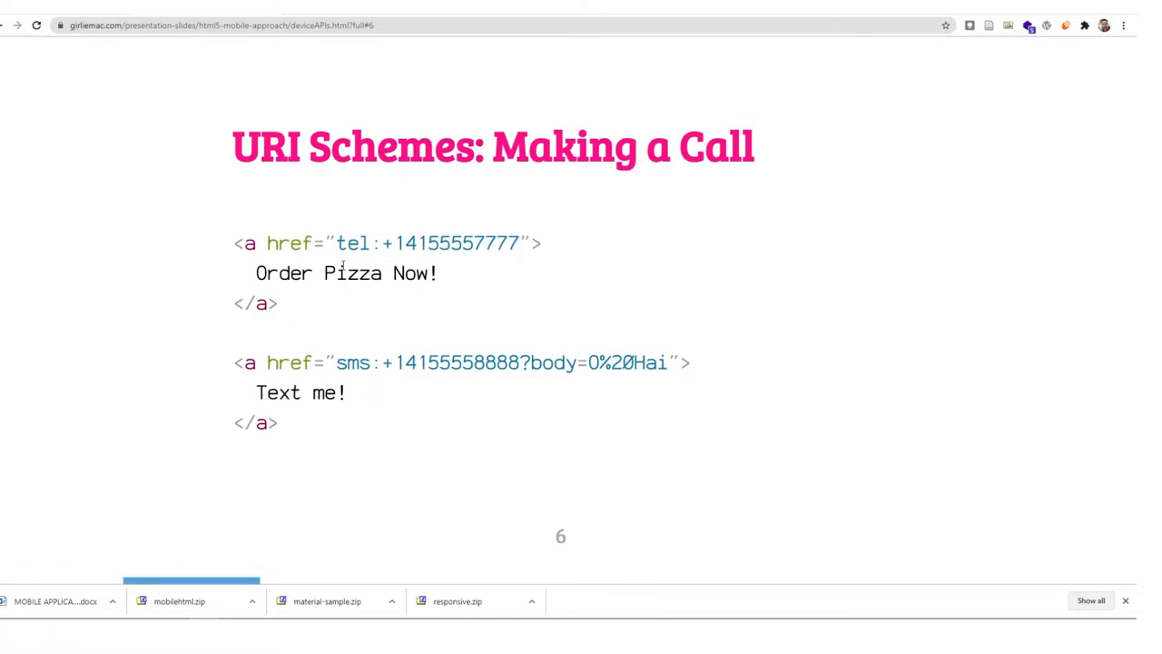
{"action": "mouse_move", "coordinate": [17, 26]}
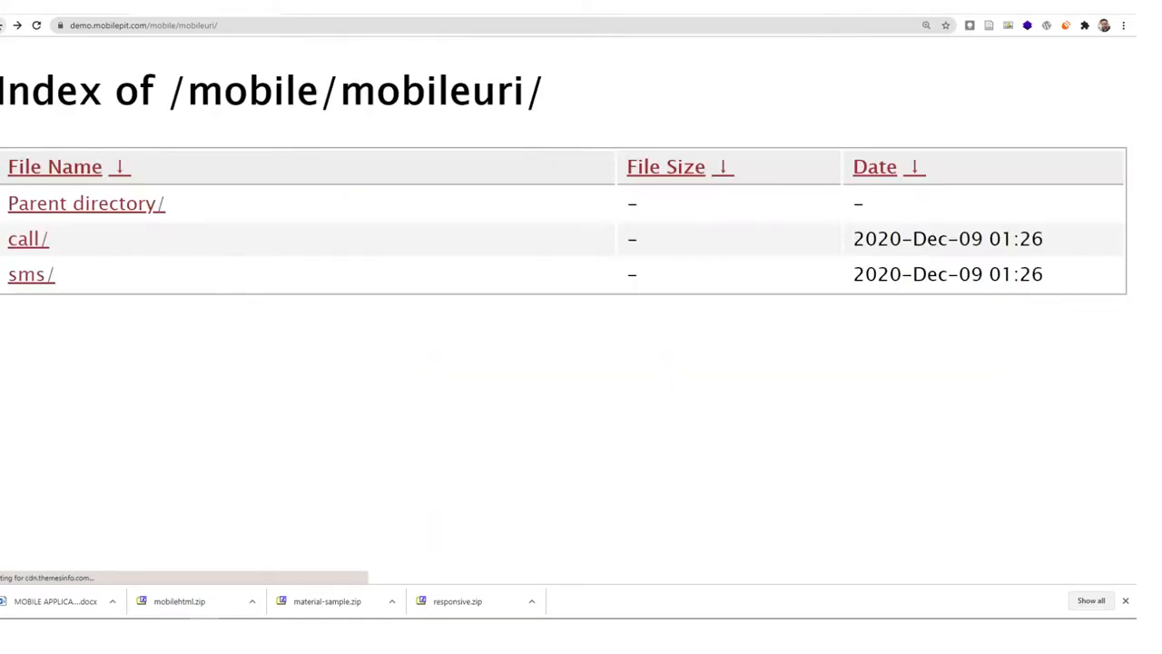
{"action": "left_click", "coordinate": [85, 203]}
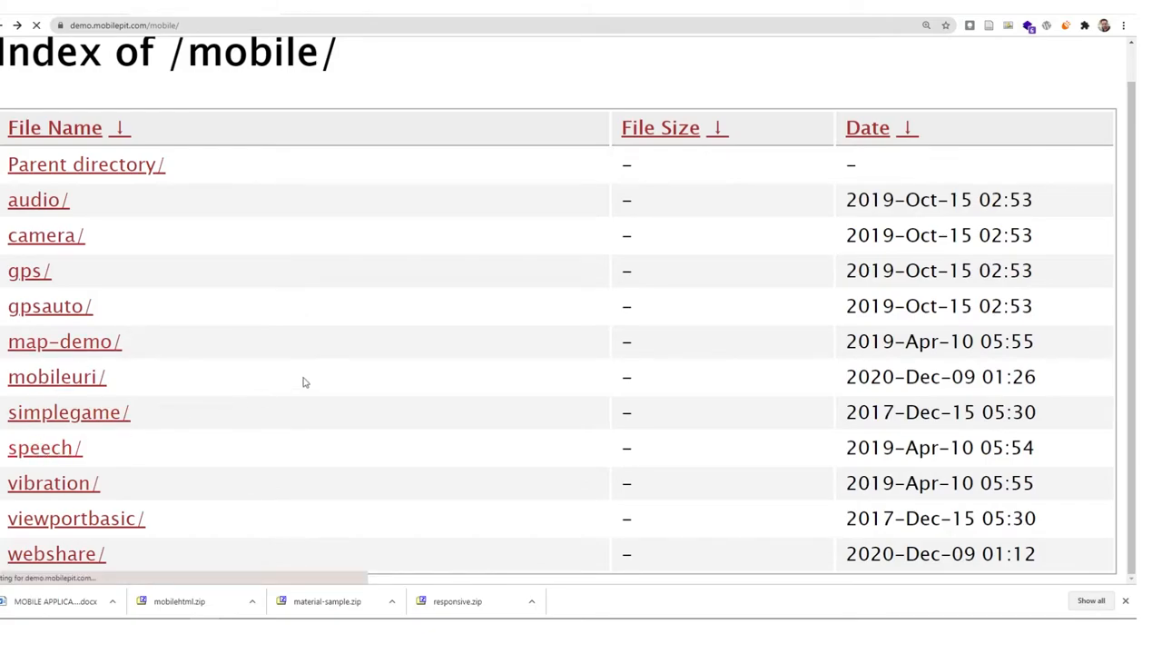
- Visit the Speech Basic demo, highlight its SpeechSynthesisUtterance code line, and go back to the speech folder
{"action": "left_click", "coordinate": [40, 446]}
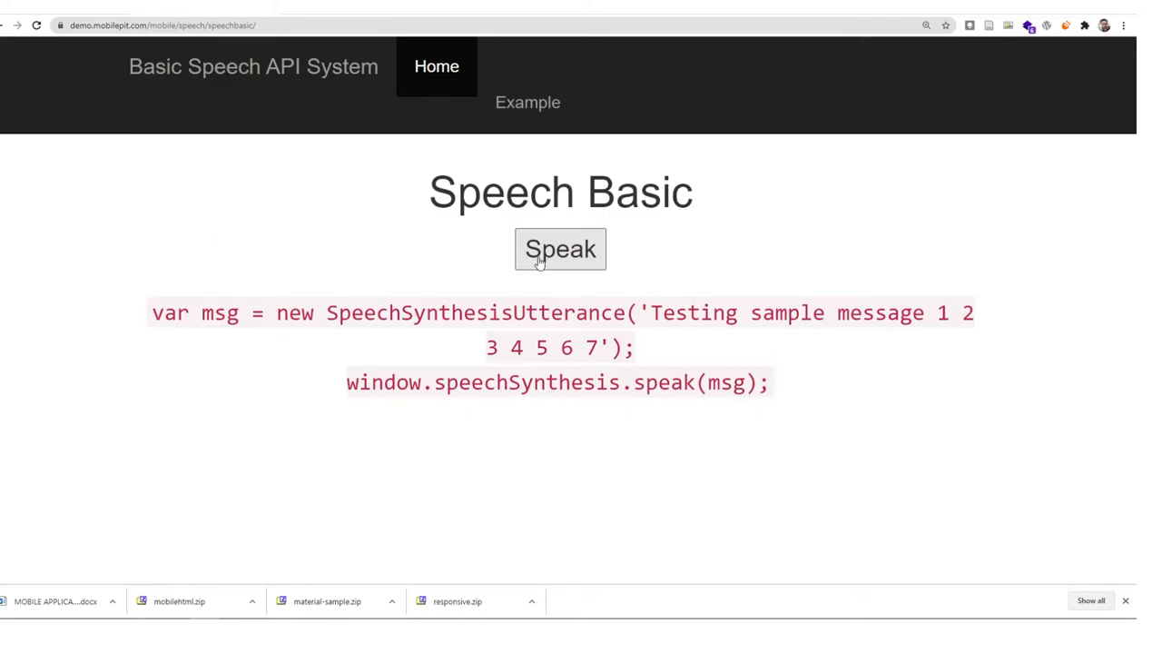
{"action": "left_click_drag", "start_coordinate": [161, 312], "coordinate": [907, 313]}
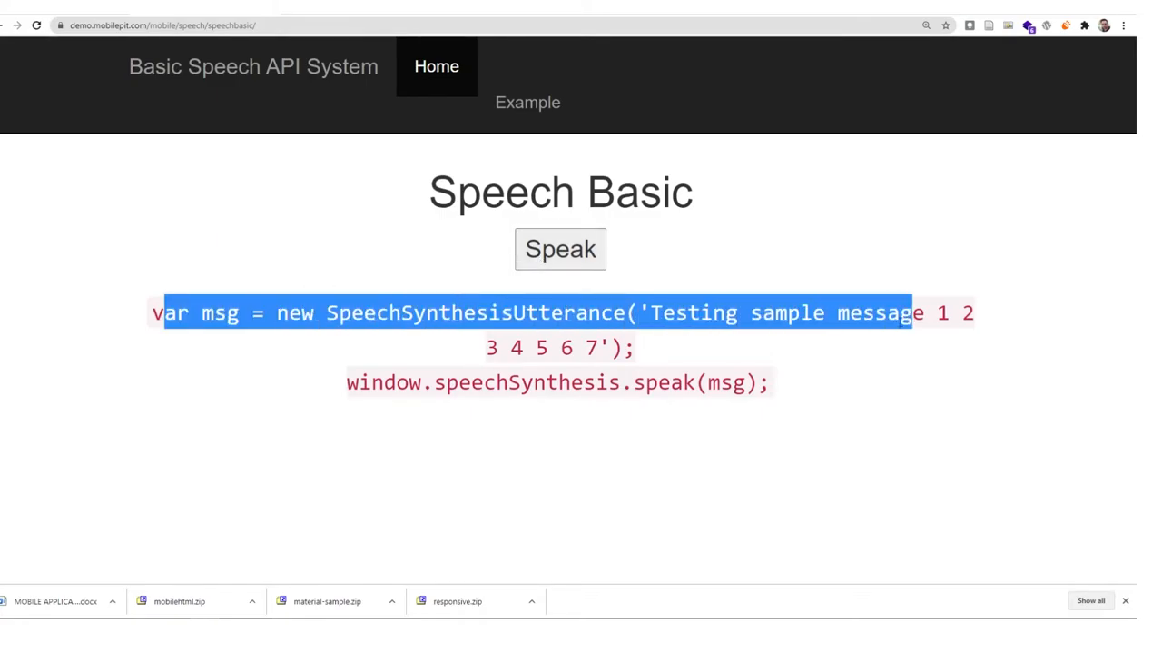
{"action": "left_click", "coordinate": [854, 341]}
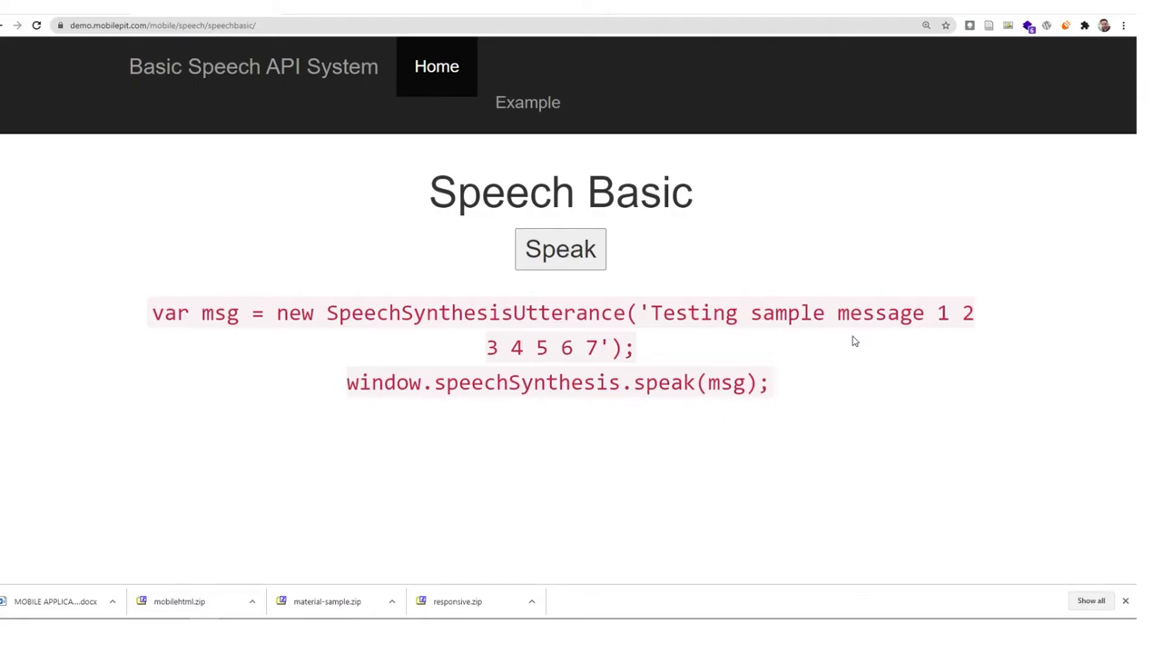
{"action": "mouse_move", "coordinate": [595, 221]}
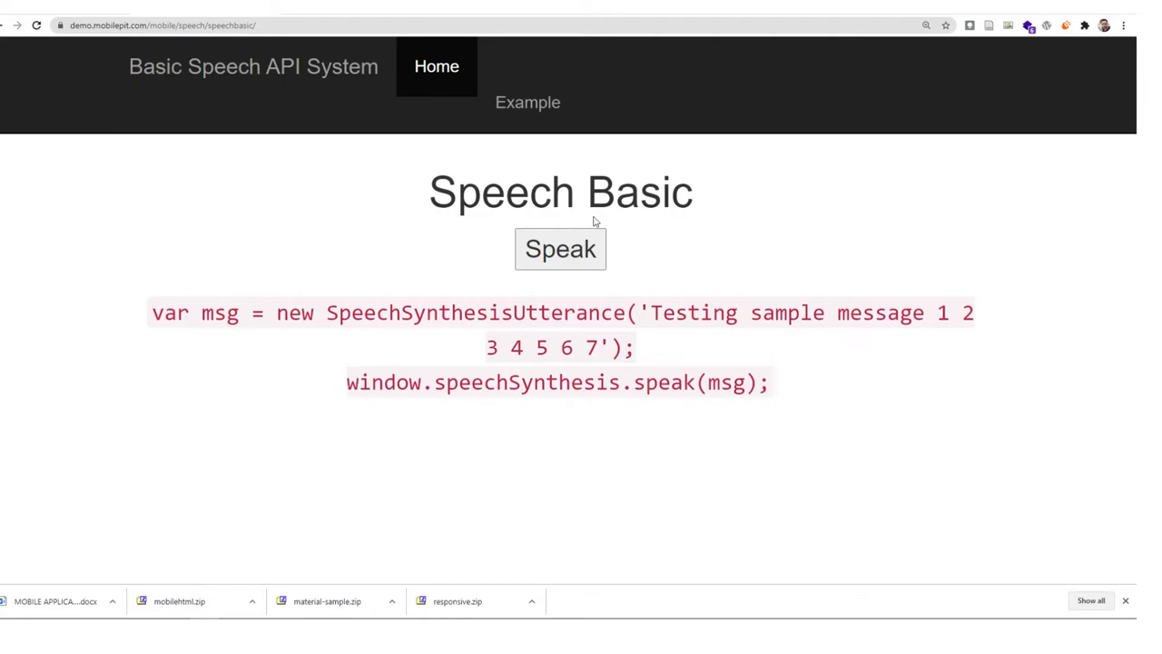
{"action": "mouse_move", "coordinate": [7, 25]}
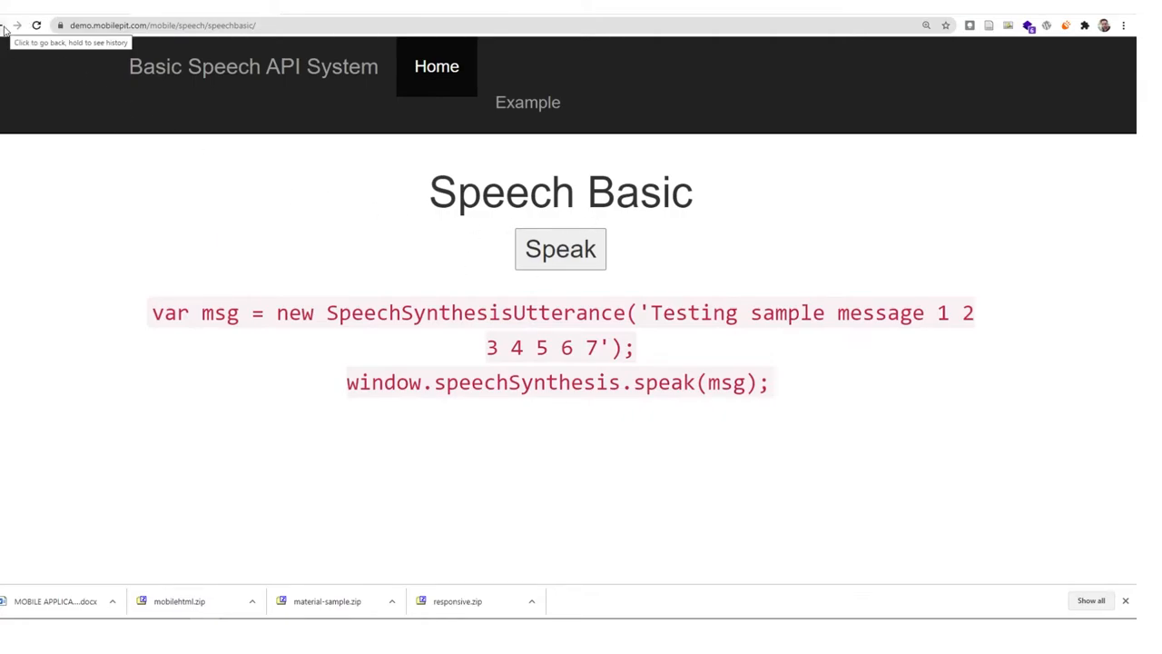
{"action": "left_click", "coordinate": [9, 25]}
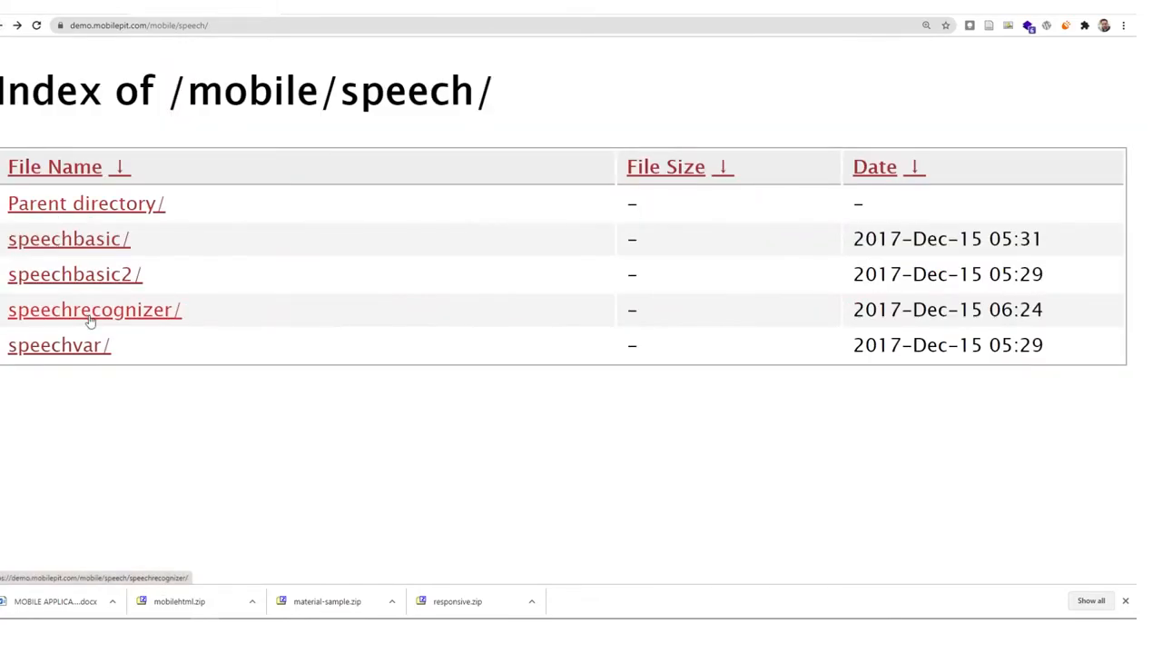
- Run the speechrecognizer demo's Recognize button until spoken sentences are transcribed as text
{"action": "left_click", "coordinate": [95, 309]}
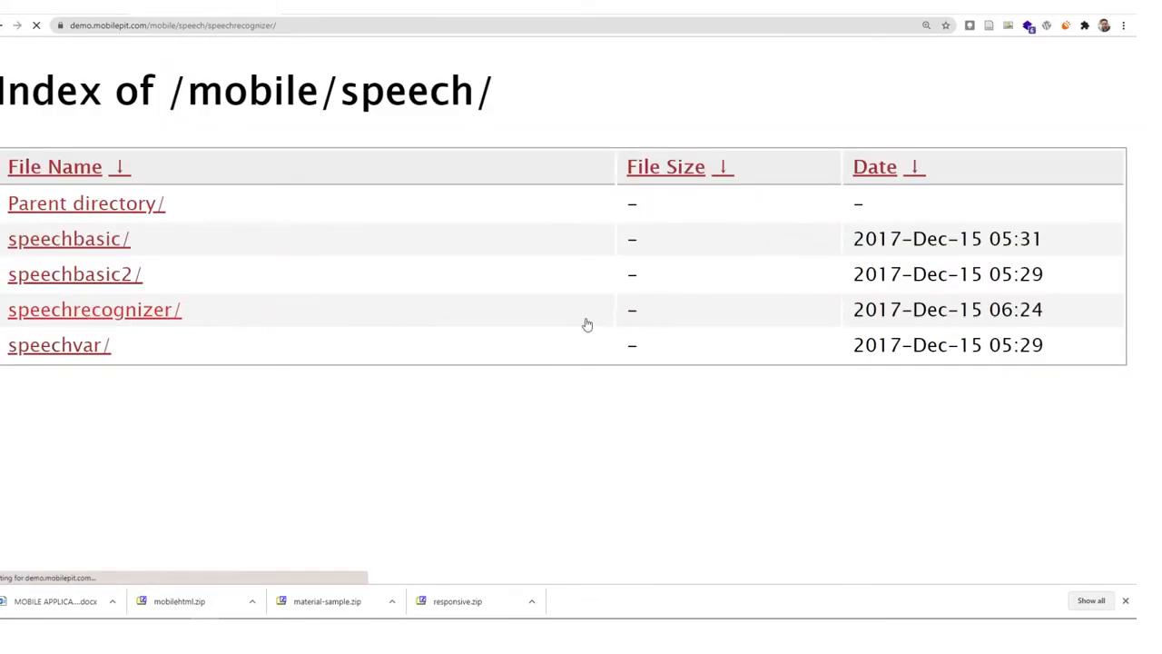
{"action": "left_click", "coordinate": [95, 308]}
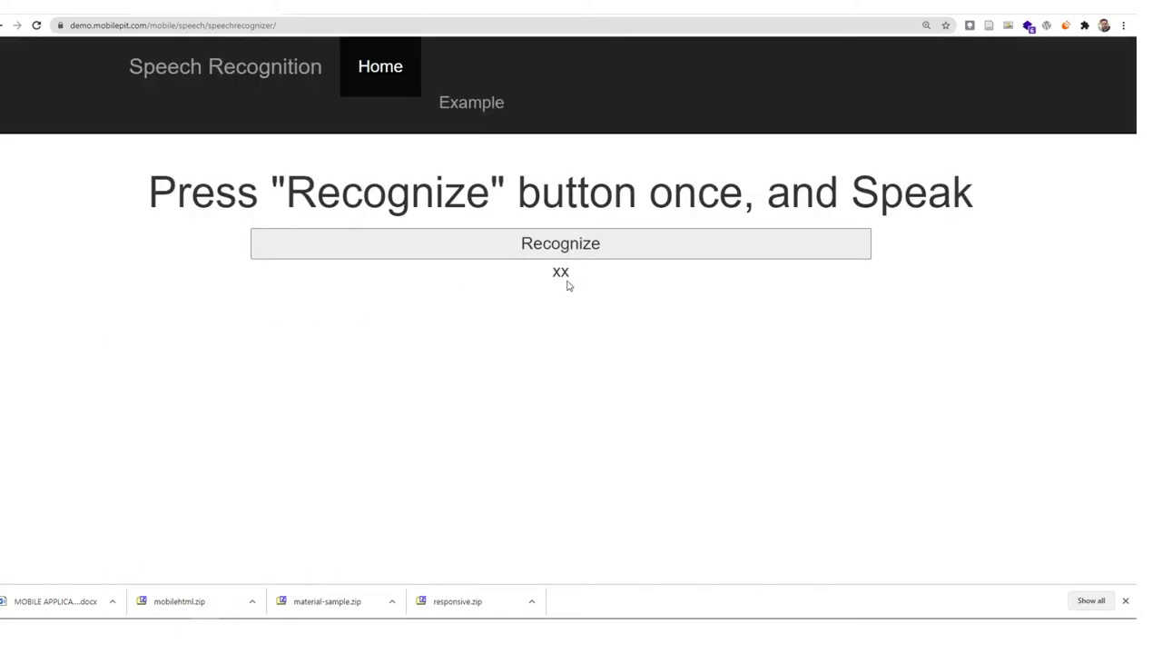
{"action": "left_click", "coordinate": [559, 243]}
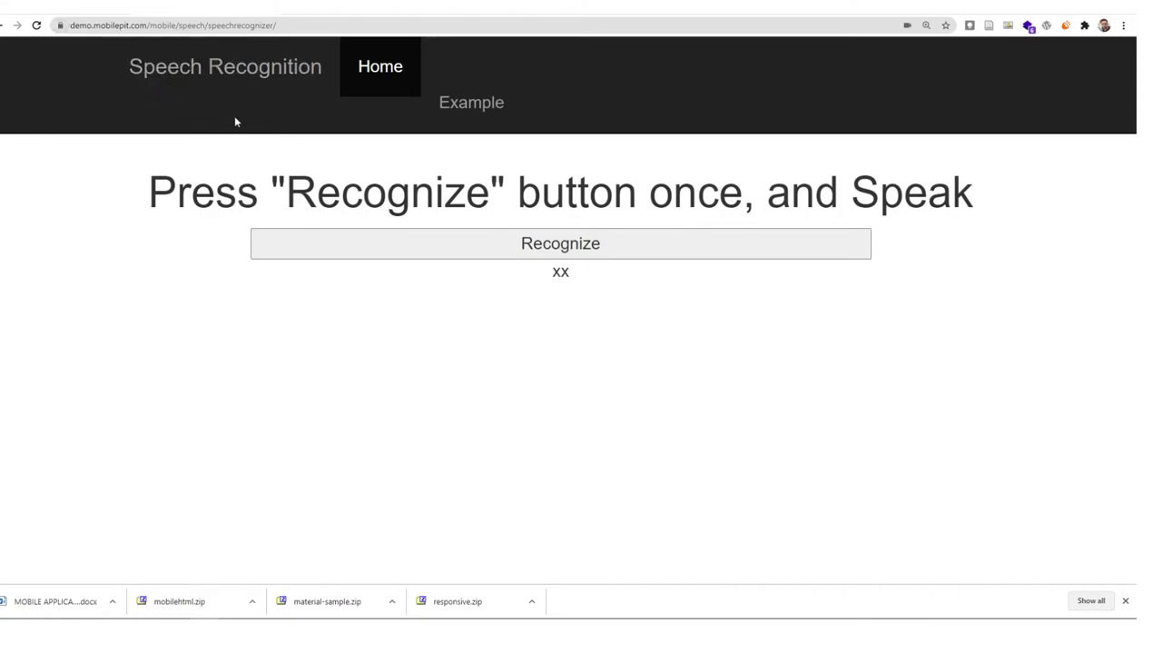
{"action": "mouse_move", "coordinate": [713, 286]}
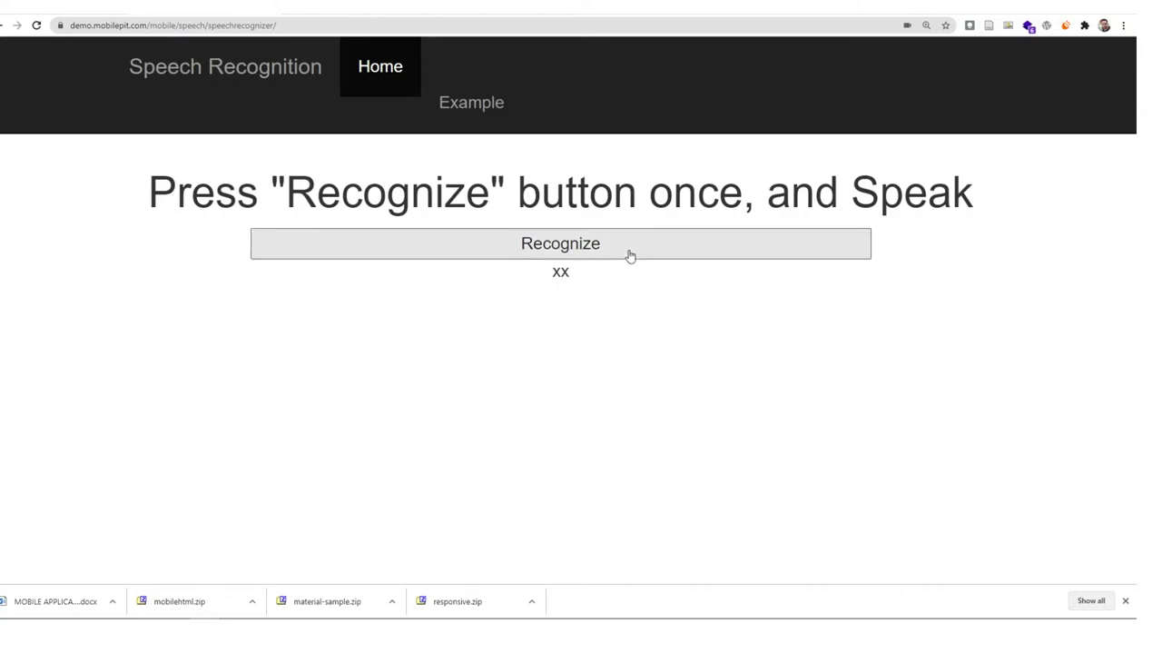
{"action": "mouse_move", "coordinate": [628, 303]}
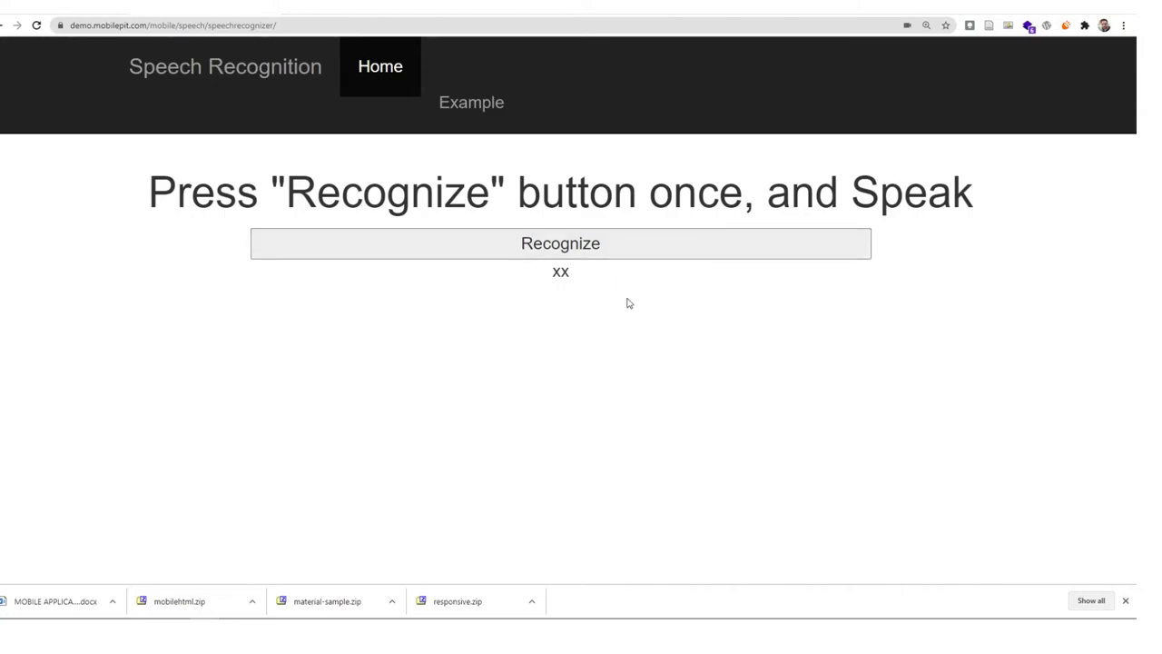
{"action": "left_click", "coordinate": [559, 244]}
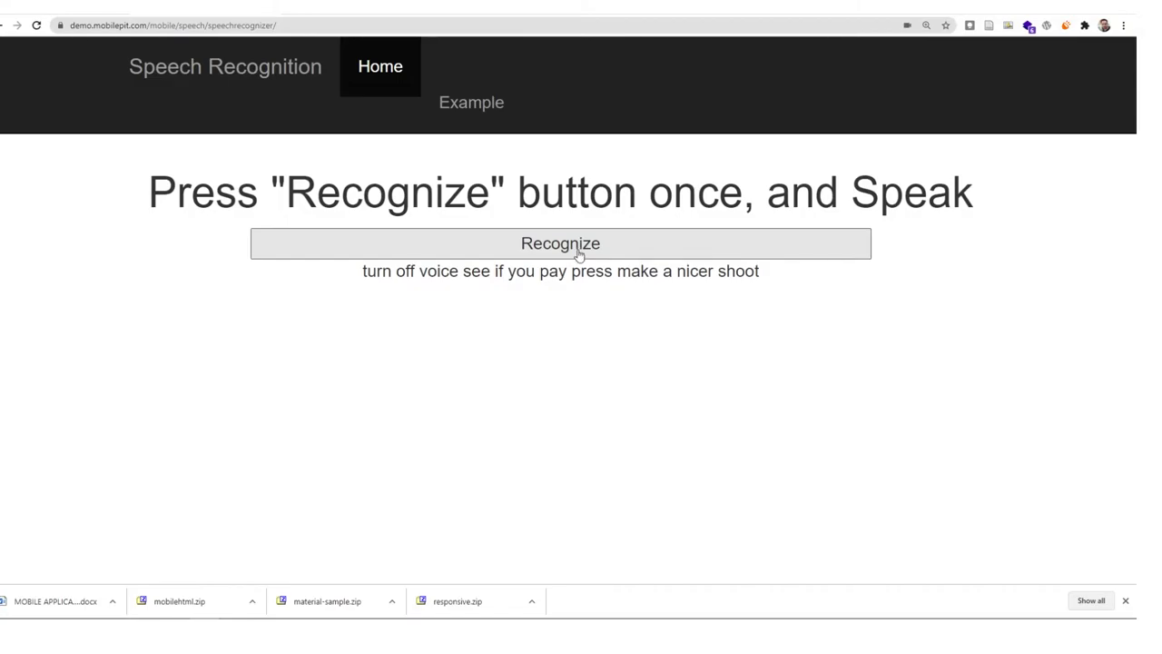
{"action": "left_click", "coordinate": [559, 243]}
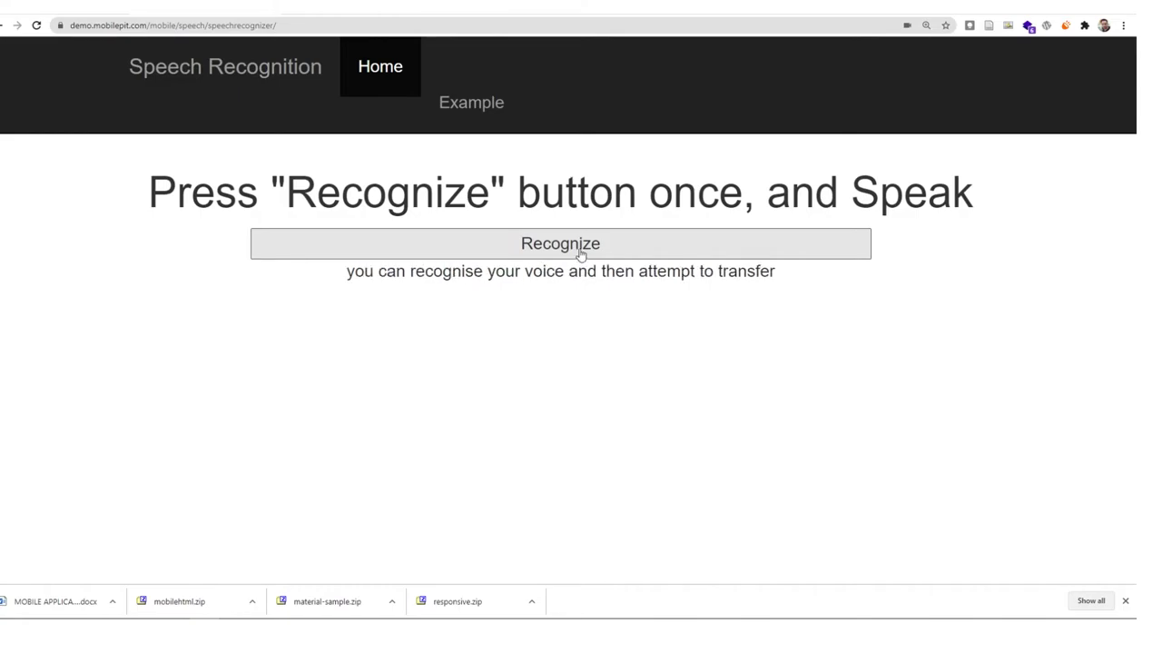
{"action": "mouse_move", "coordinate": [414, 233]}
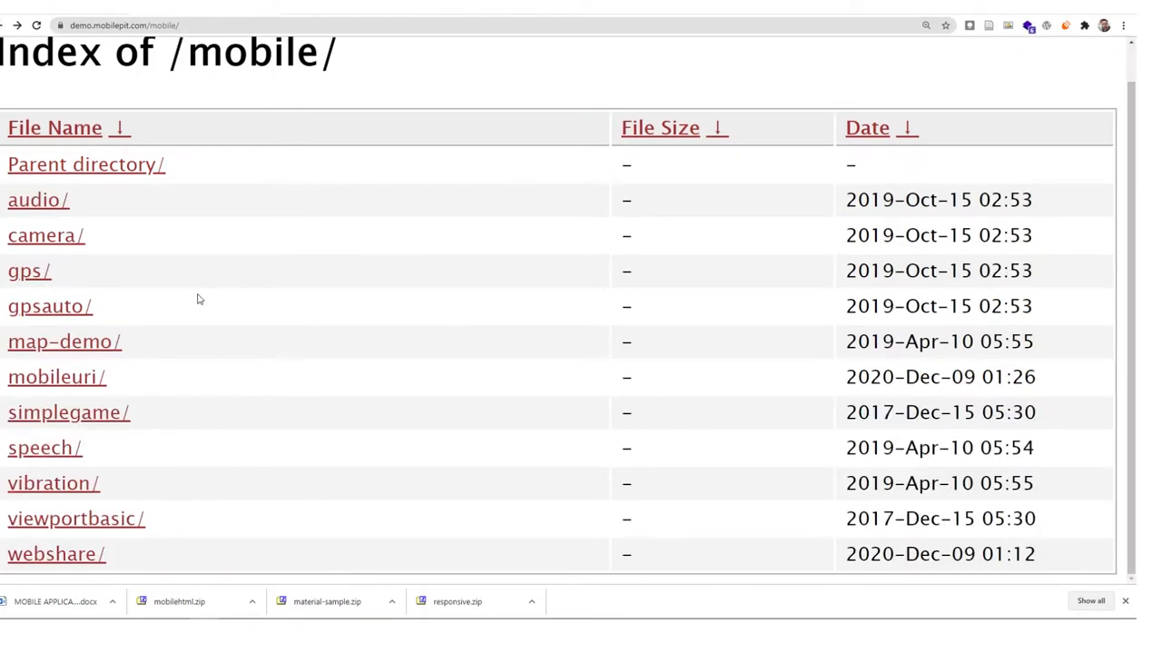
{"action": "mouse_move", "coordinate": [161, 375]}
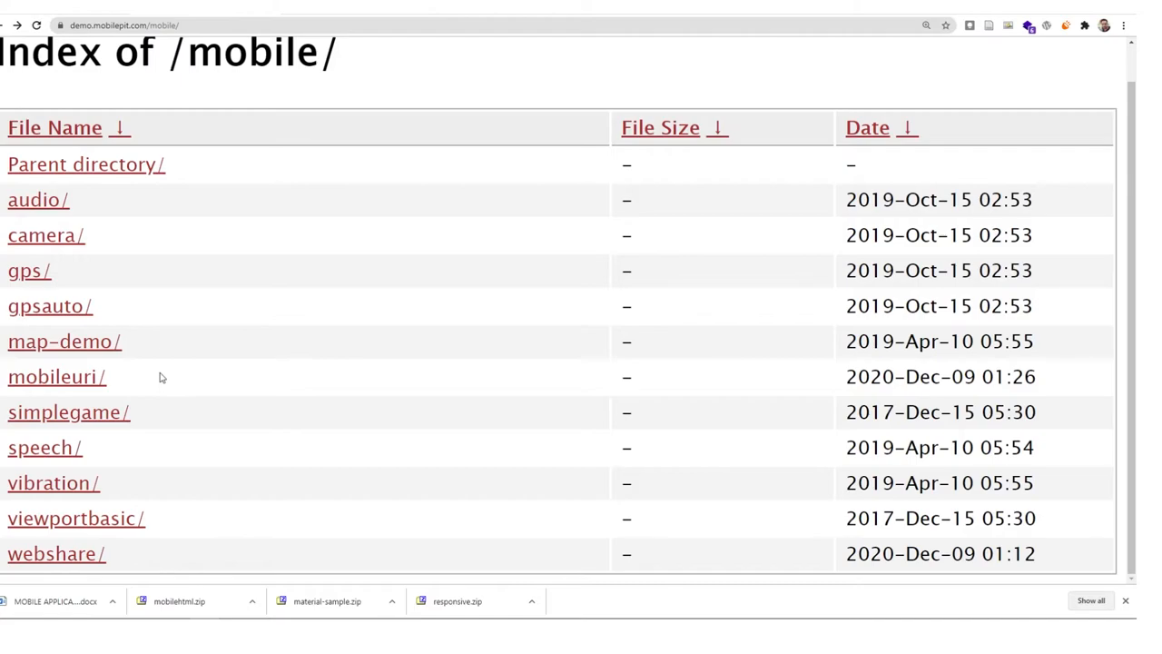
{"action": "left_click", "coordinate": [69, 410]}
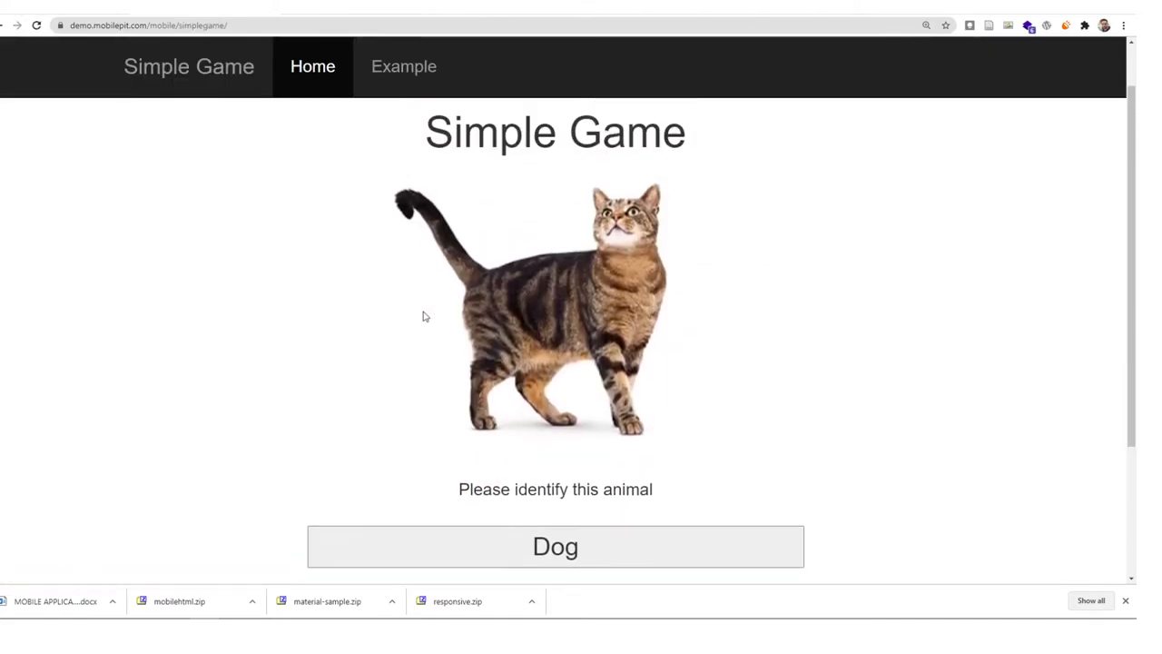
{"action": "scroll", "scroll_direction": "down", "scroll_amount": 3}
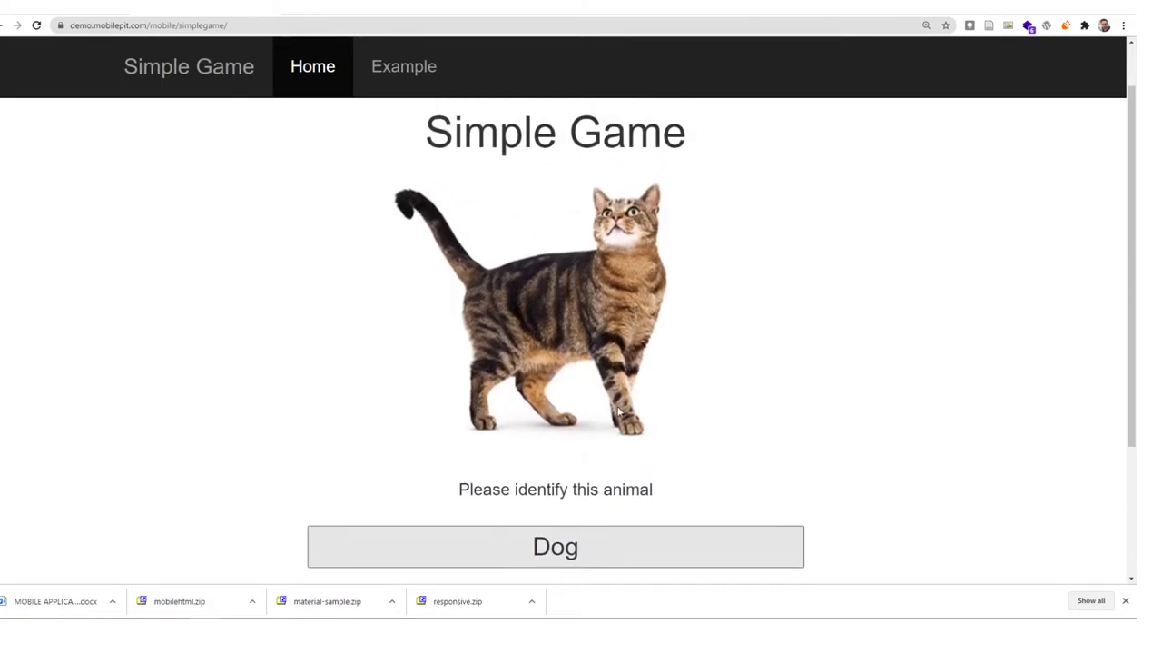
{"action": "mouse_move", "coordinate": [548, 258]}
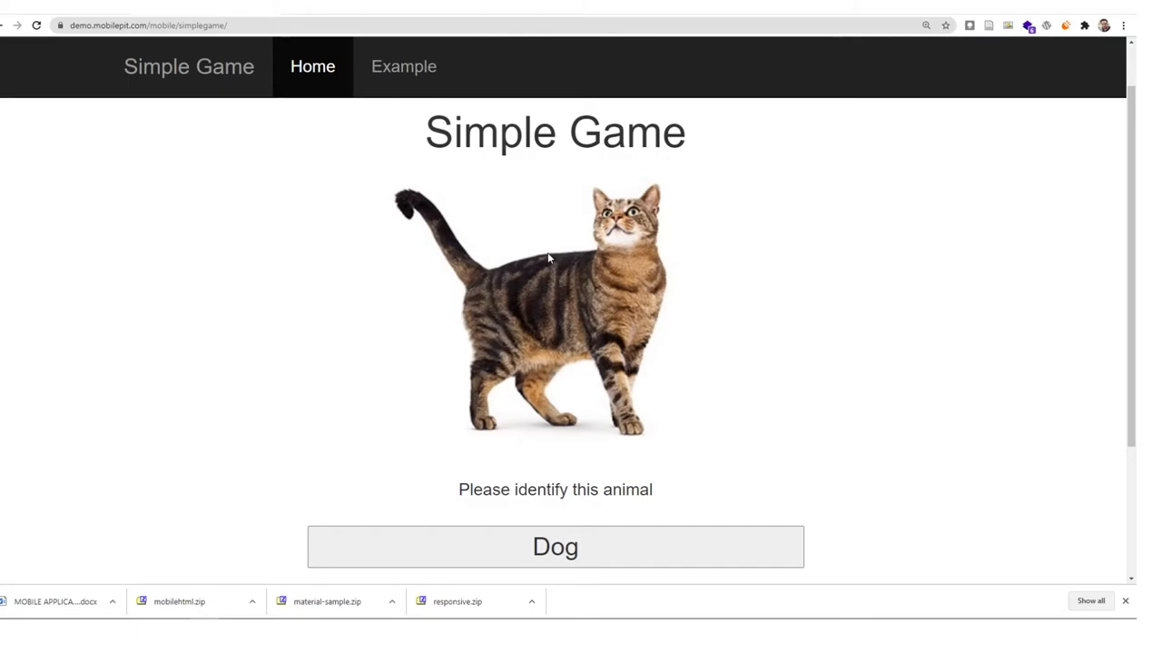
{"action": "scroll", "scroll_direction": "down", "scroll_amount": 3}
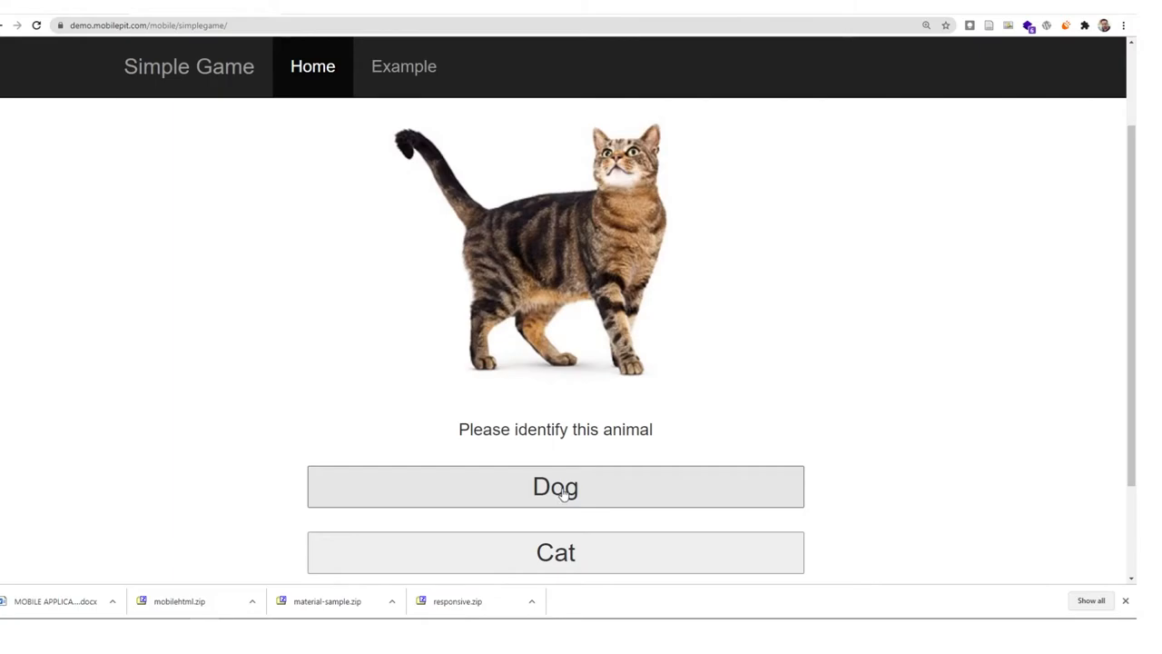
{"action": "scroll", "scroll_direction": "down", "scroll_amount": 3}
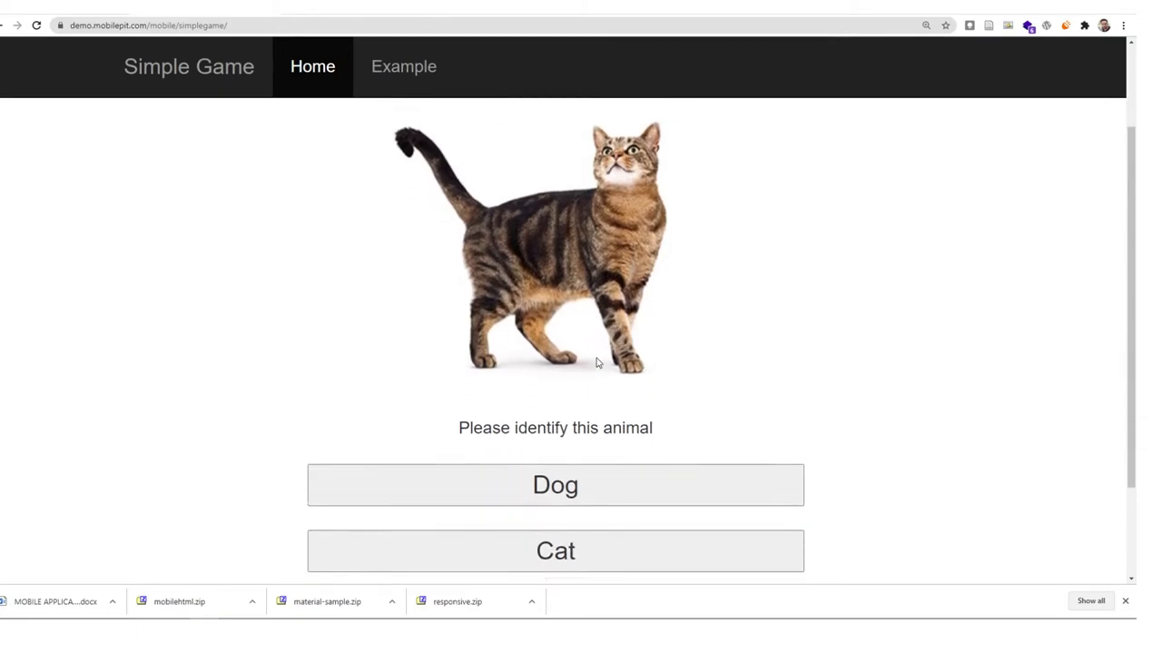
{"action": "scroll", "scroll_direction": "up", "scroll_amount": 3}
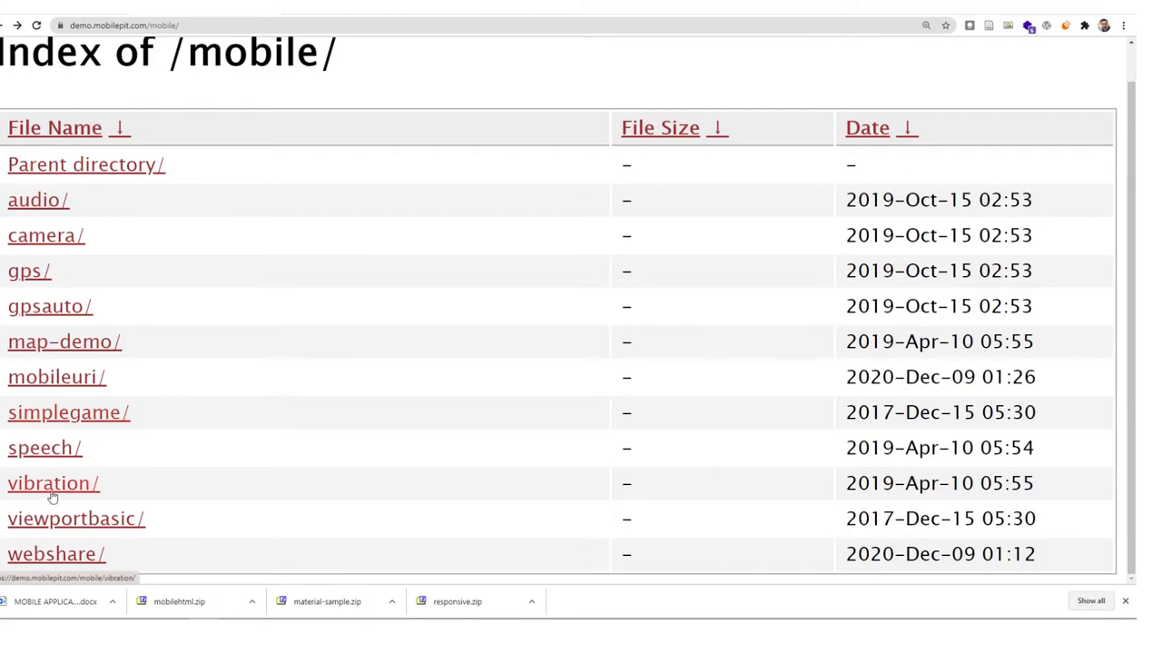
- Navigate from the mobile index into the vibration folder's shakelogin subfolder
{"action": "left_click", "coordinate": [53, 483]}
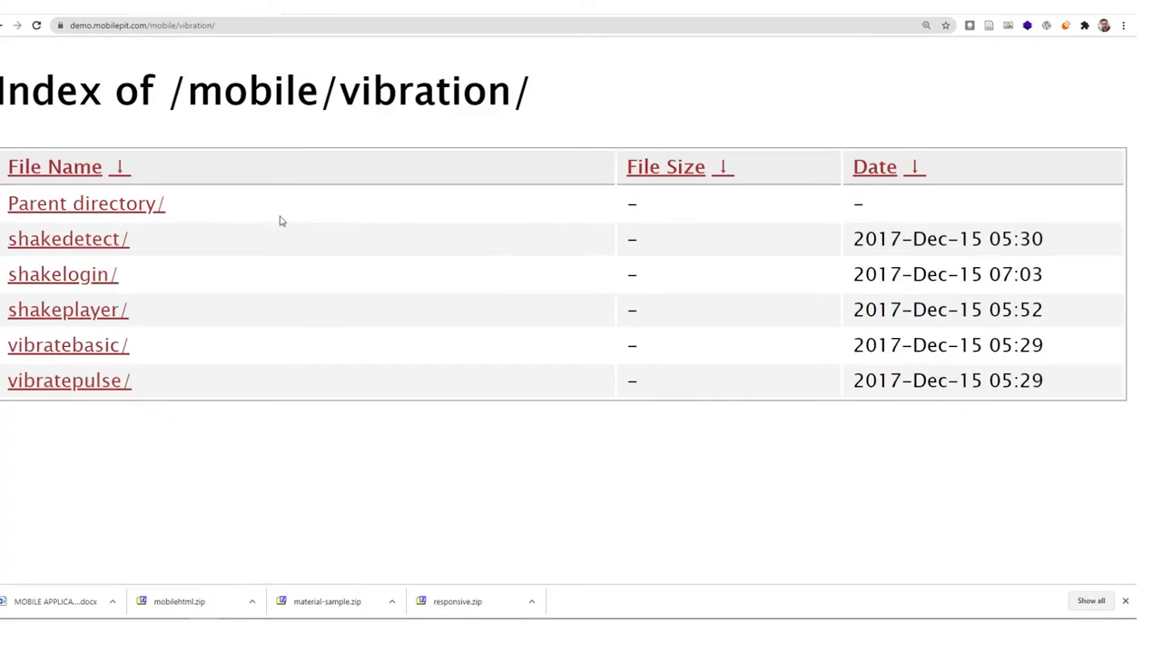
{"action": "left_click", "coordinate": [62, 238]}
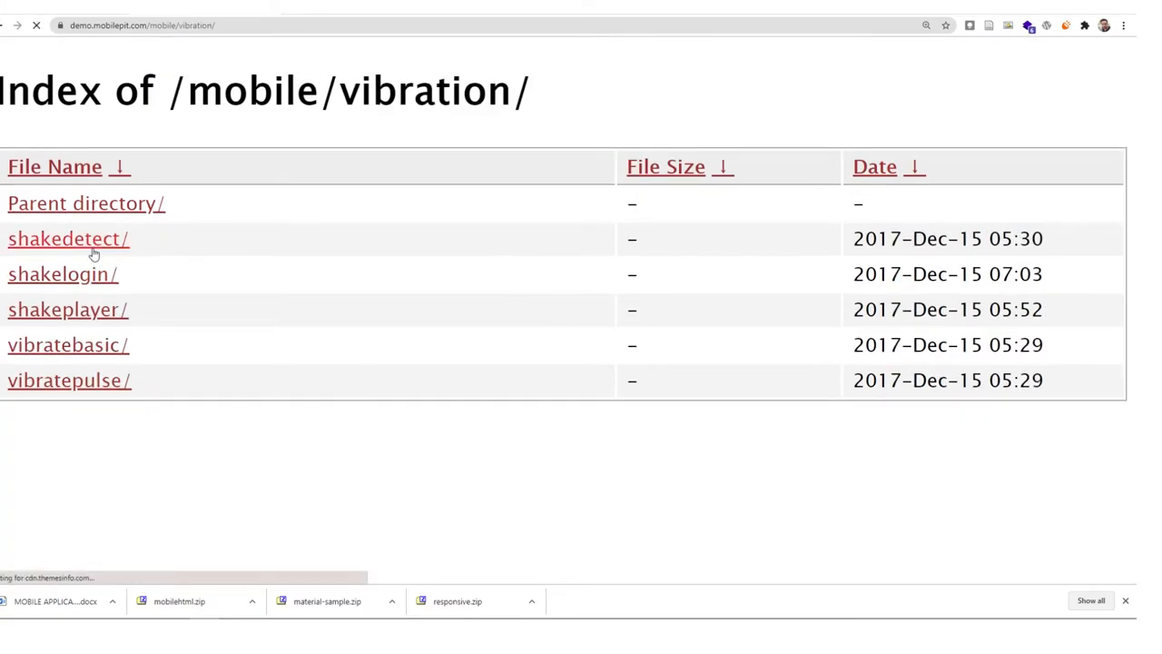
{"action": "left_click", "coordinate": [67, 238]}
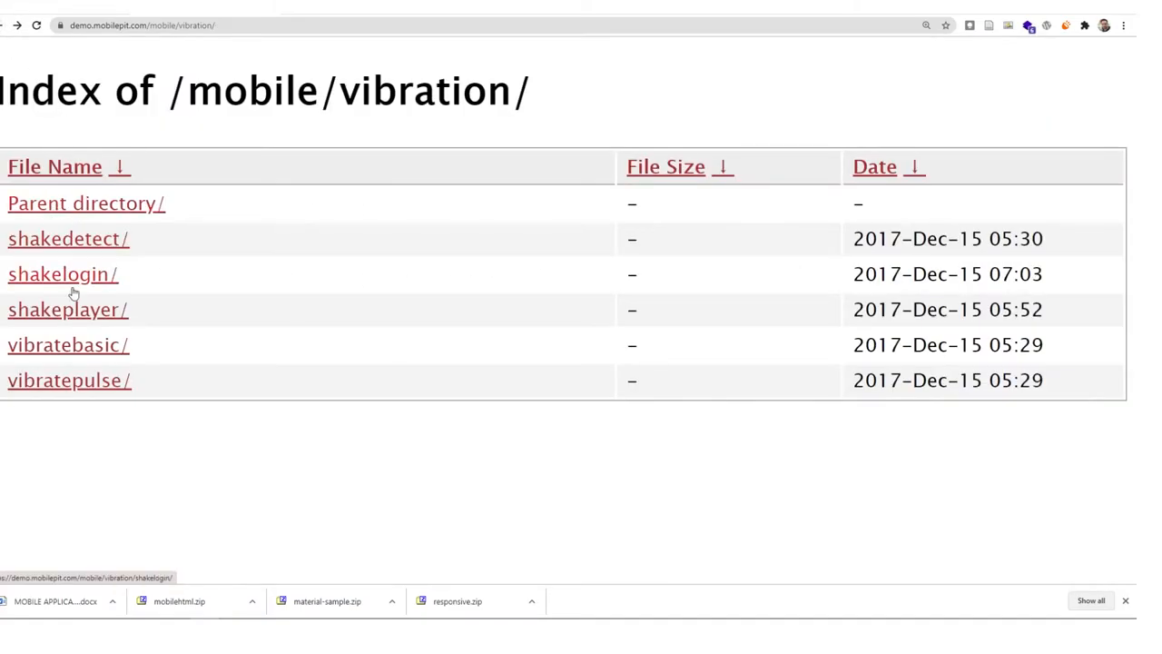
{"action": "left_click", "coordinate": [62, 272]}
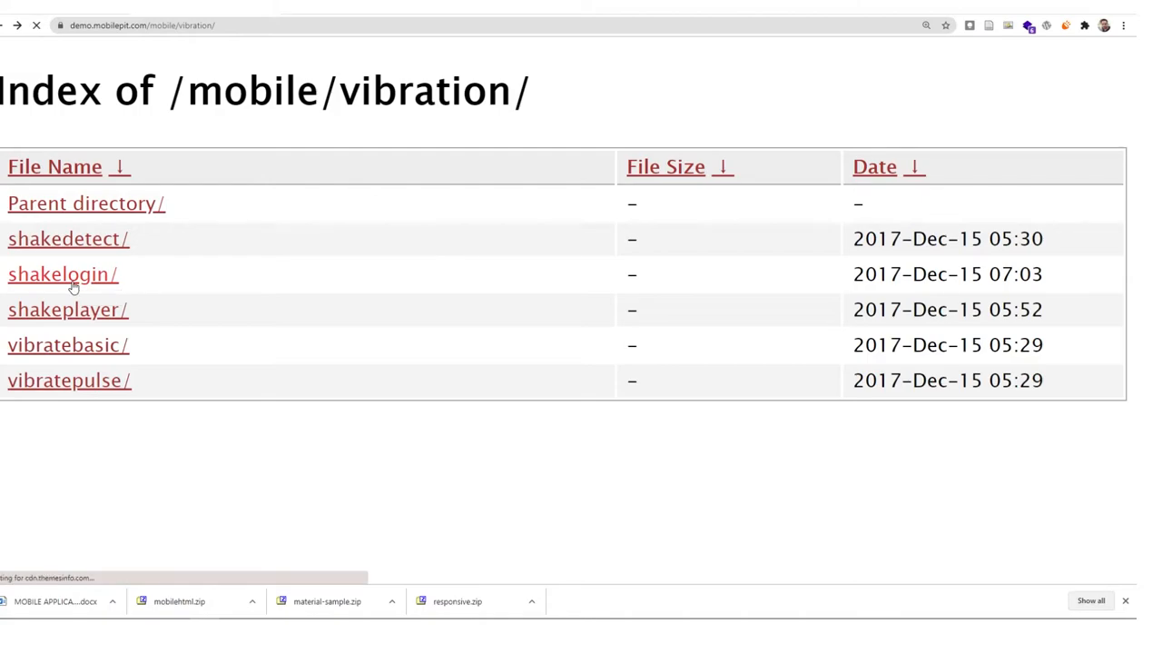
{"action": "left_click", "coordinate": [62, 273]}
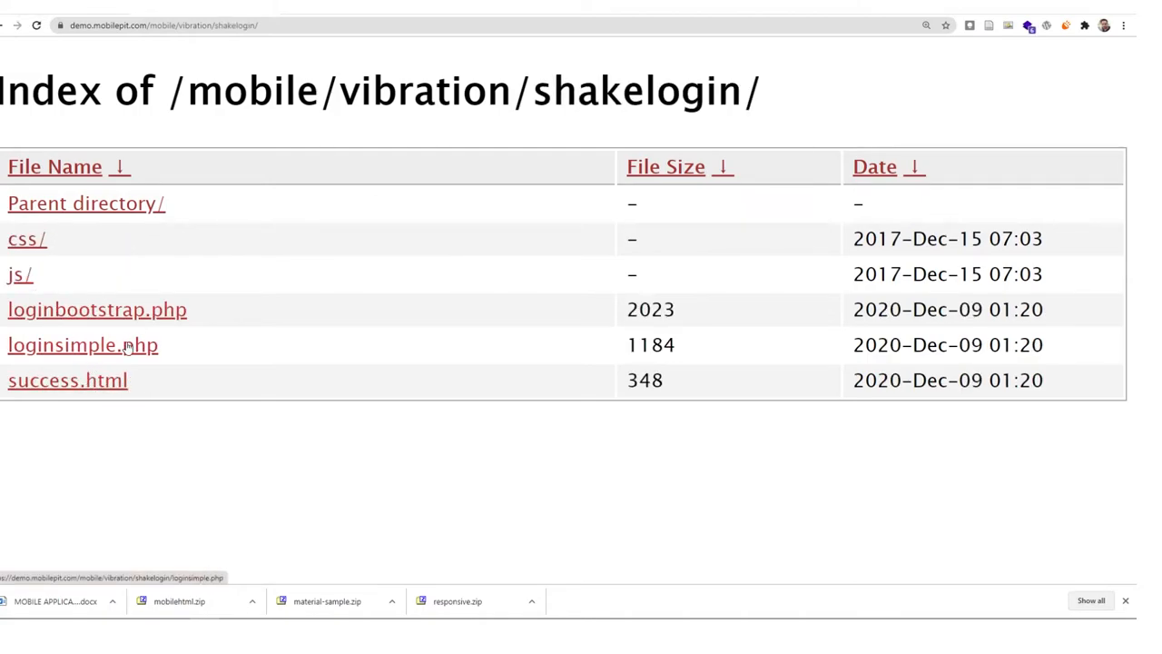
{"action": "left_click", "coordinate": [84, 345]}
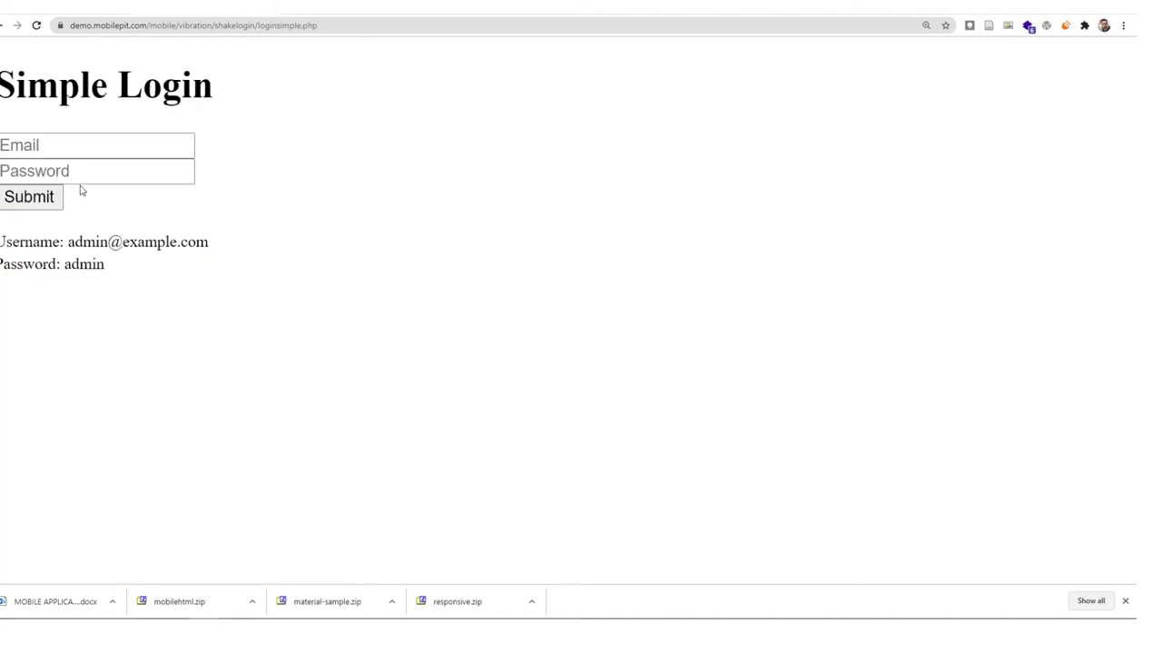
{"action": "left_click", "coordinate": [29, 197]}
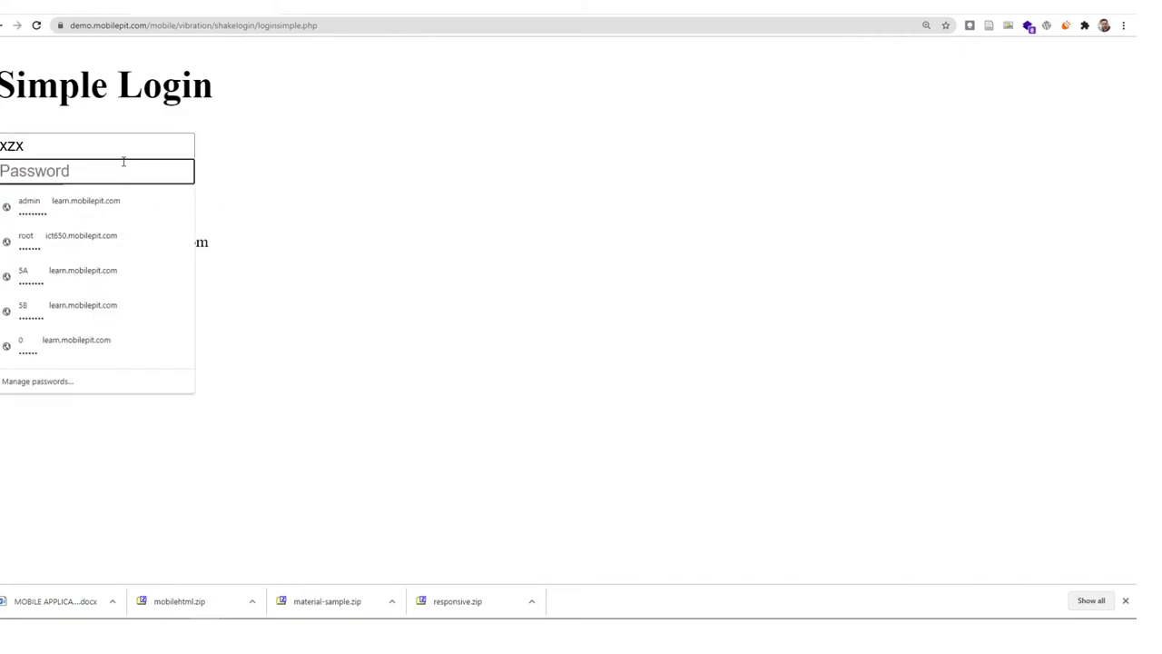
{"action": "type", "text": "@sda"}
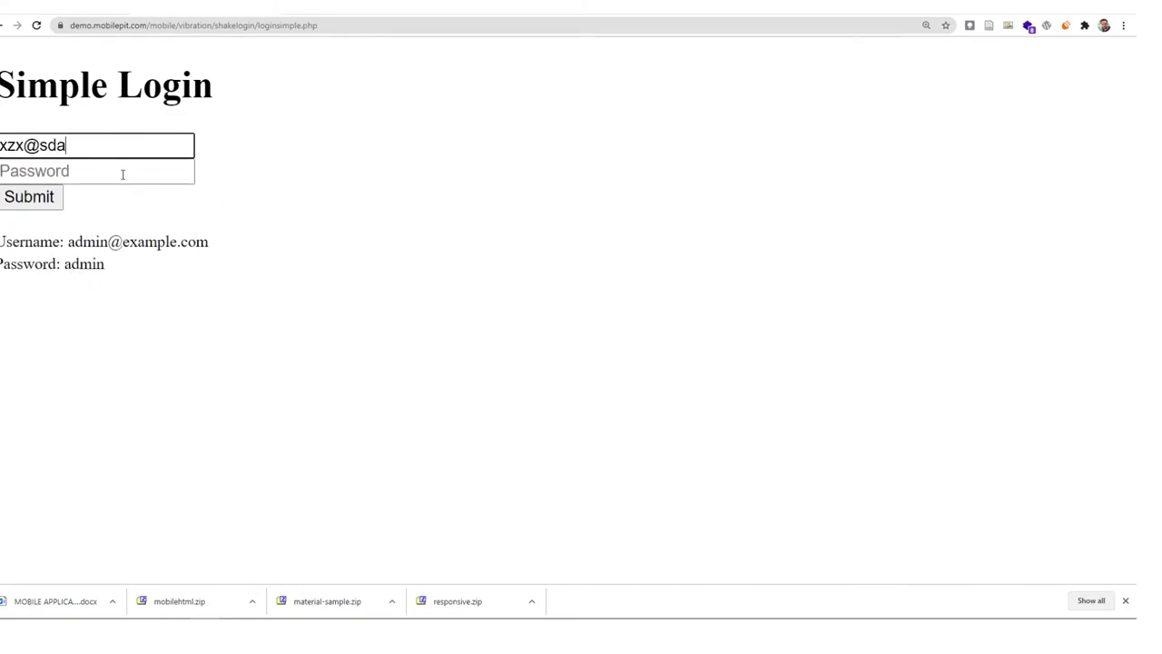
{"action": "type", "text": ".c"}
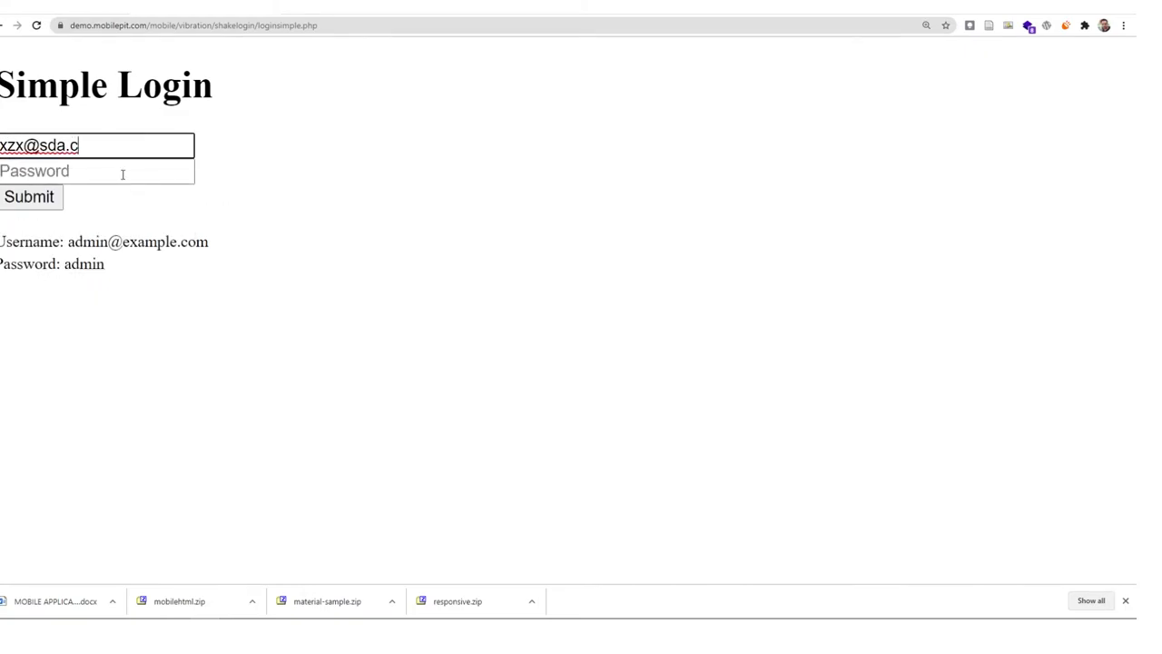
{"action": "left_click", "coordinate": [29, 196]}
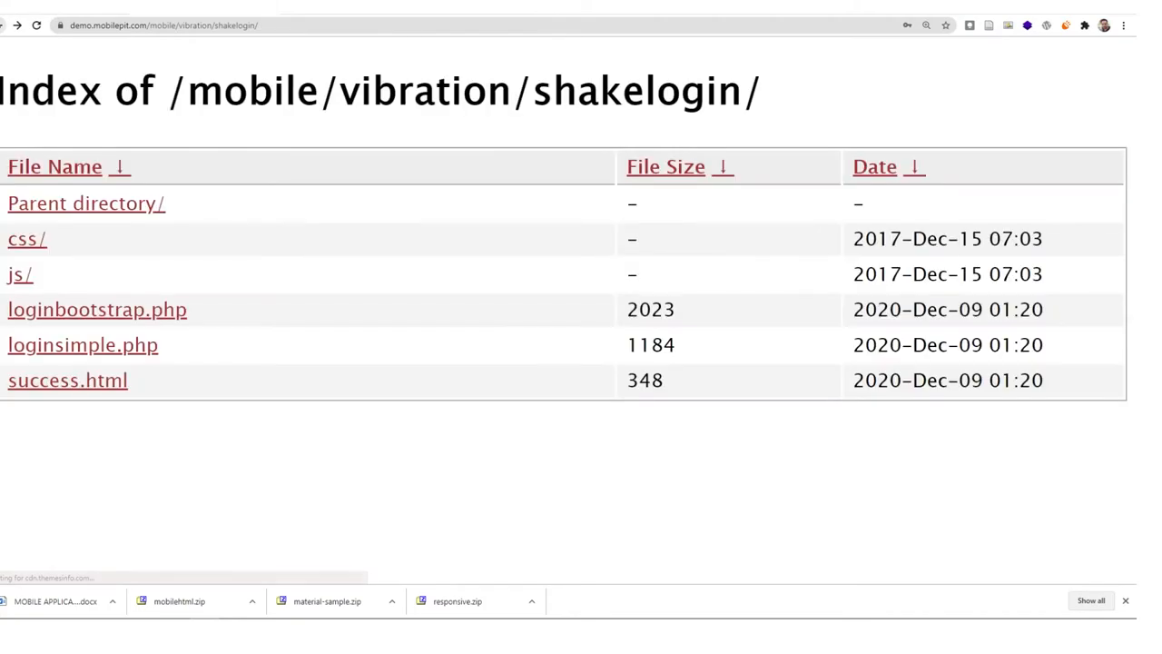
- Step back through the vibration folder and up to the /mobile/ directory index
{"action": "left_click", "coordinate": [86, 203]}
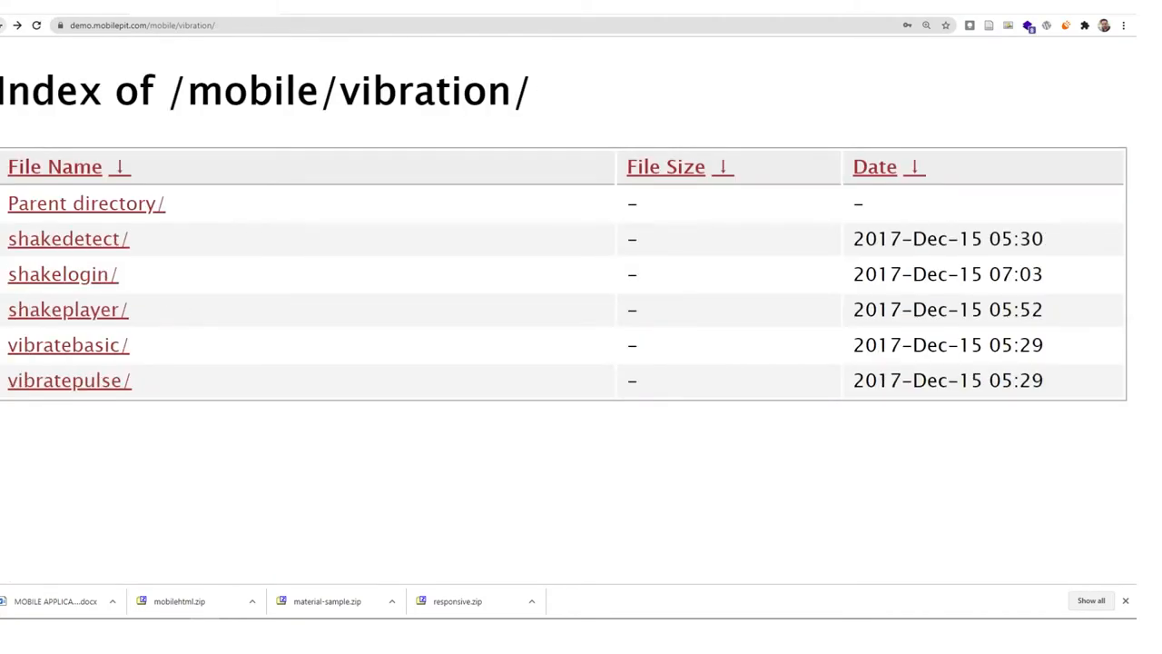
{"action": "left_click", "coordinate": [85, 204]}
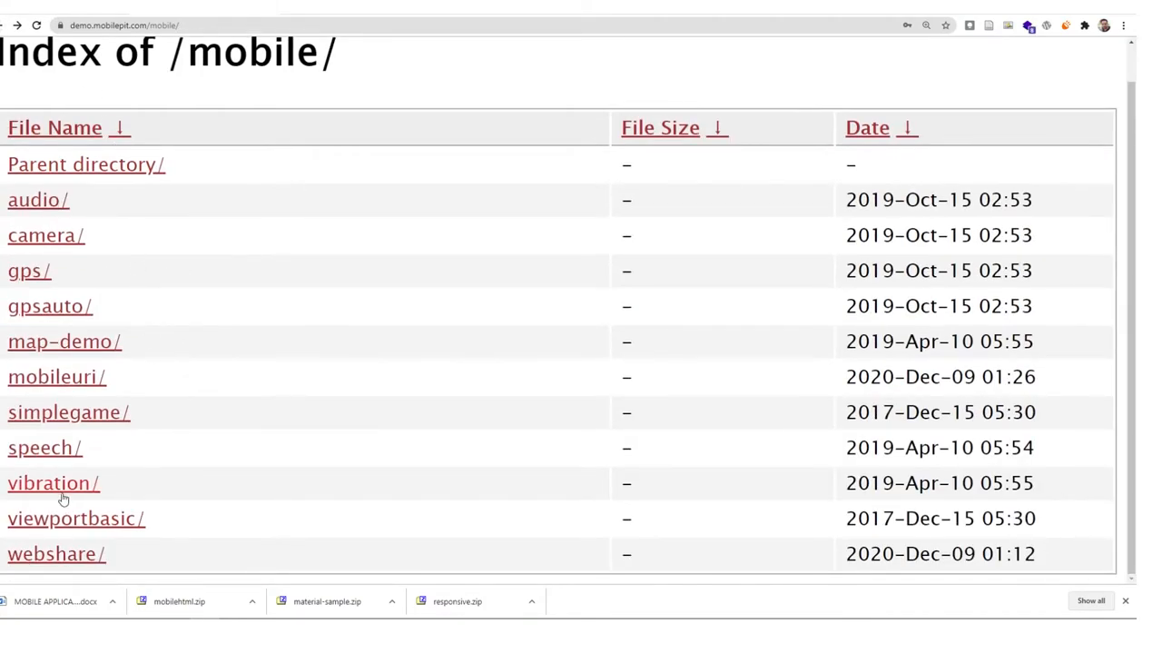
{"action": "left_click", "coordinate": [53, 483]}
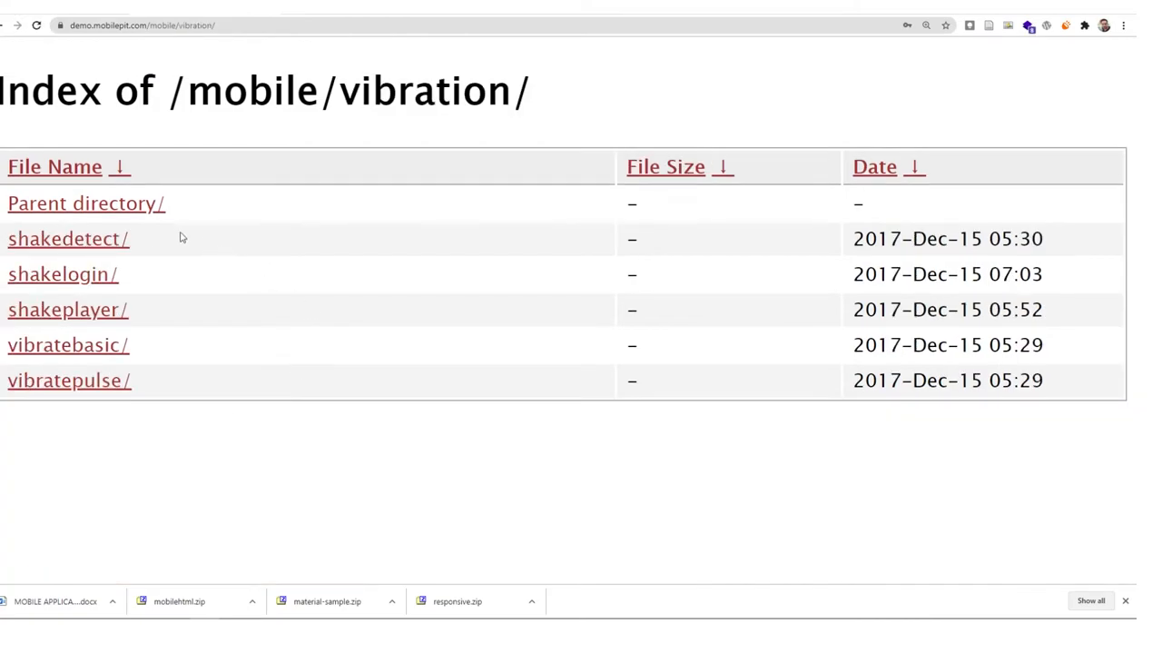
{"action": "mouse_move", "coordinate": [363, 131]}
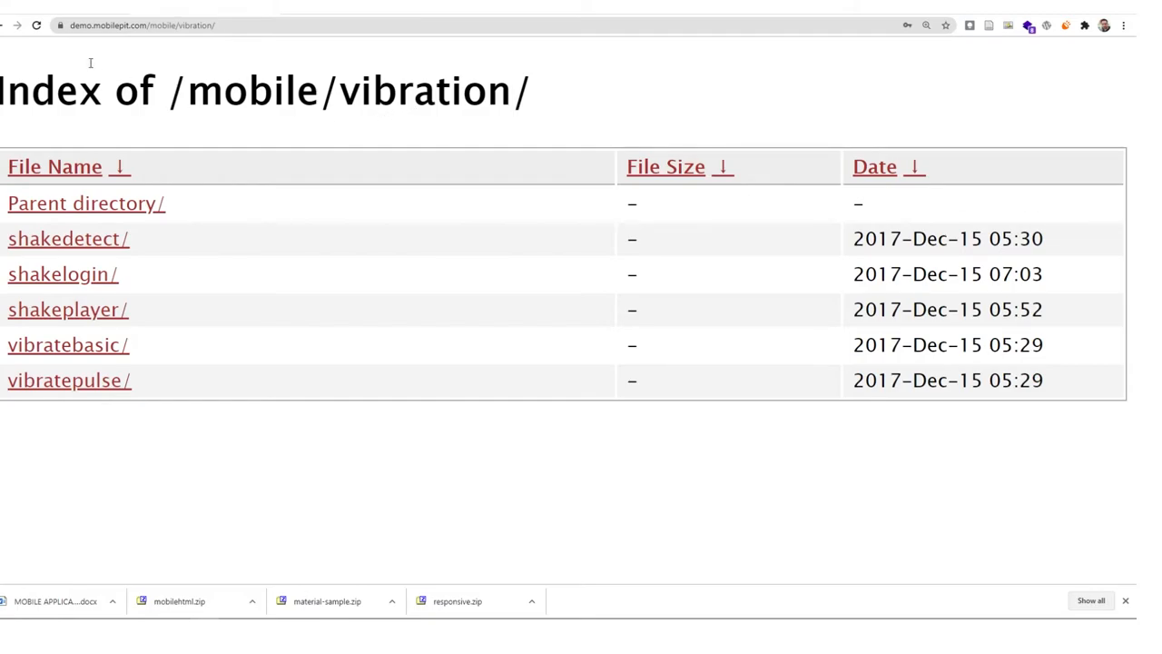
{"action": "mouse_move", "coordinate": [7, 26]}
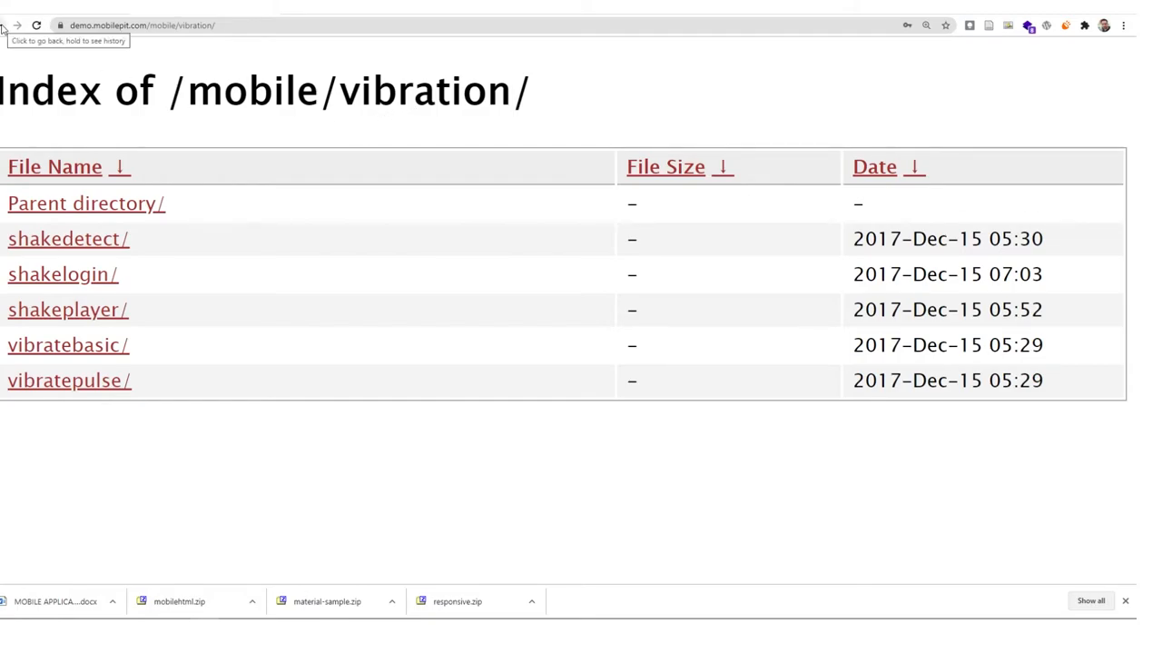
{"action": "mouse_move", "coordinate": [4, 51]}
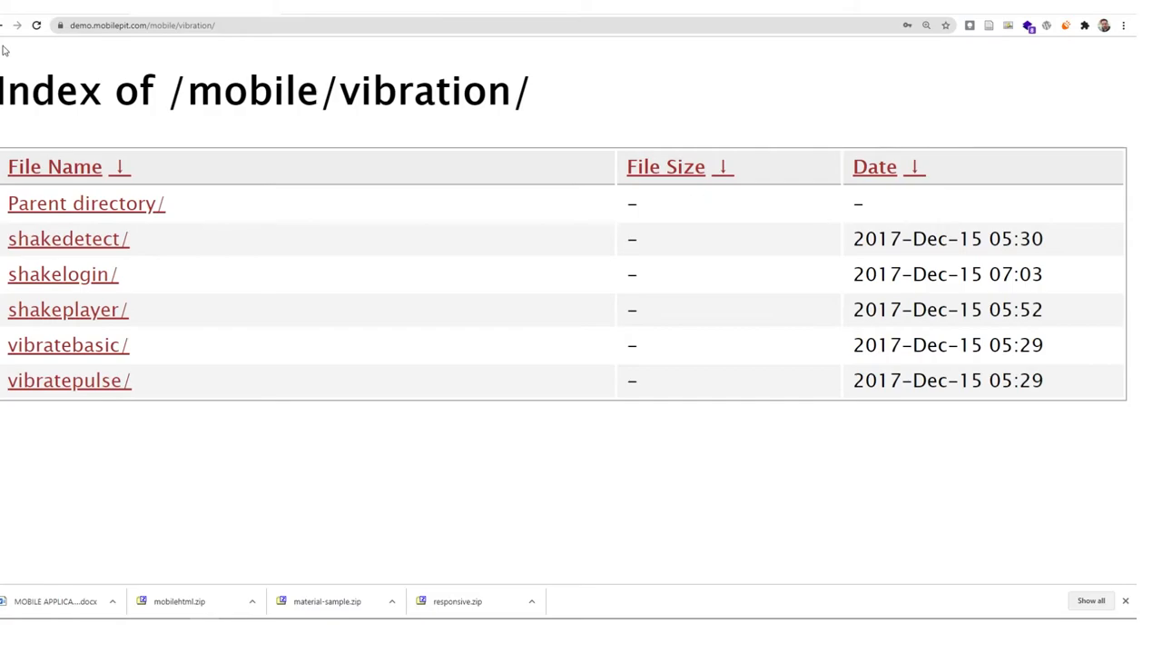
{"action": "mouse_move", "coordinate": [11, 57]}
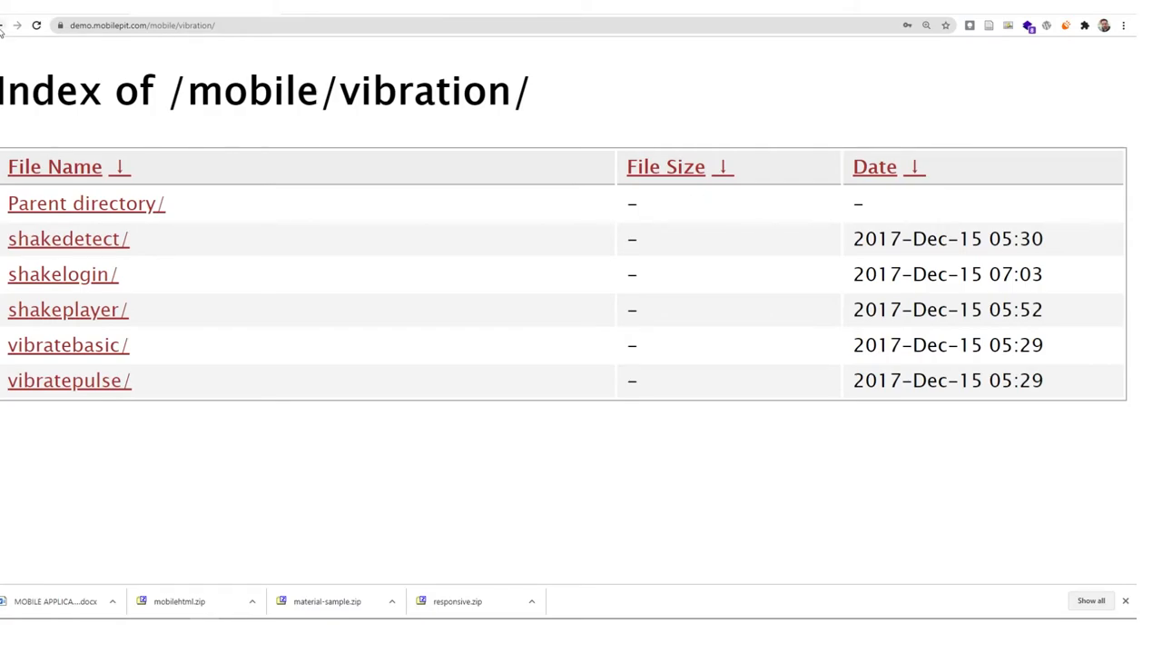
{"action": "left_click", "coordinate": [16, 25]}
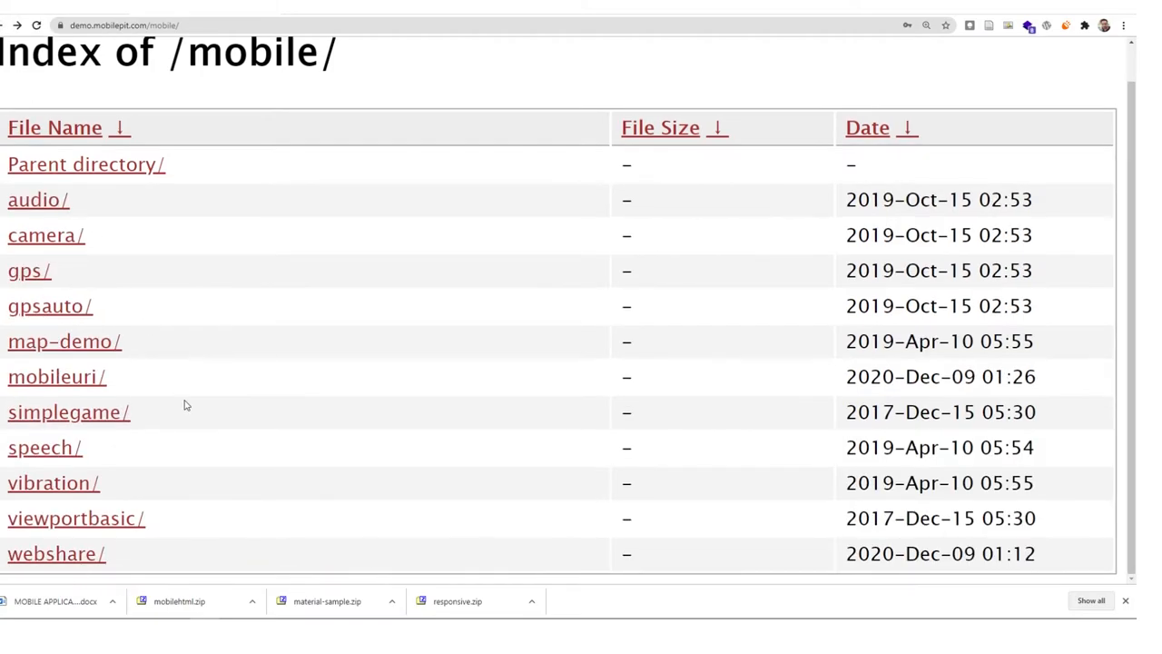
{"action": "mouse_move", "coordinate": [51, 563]}
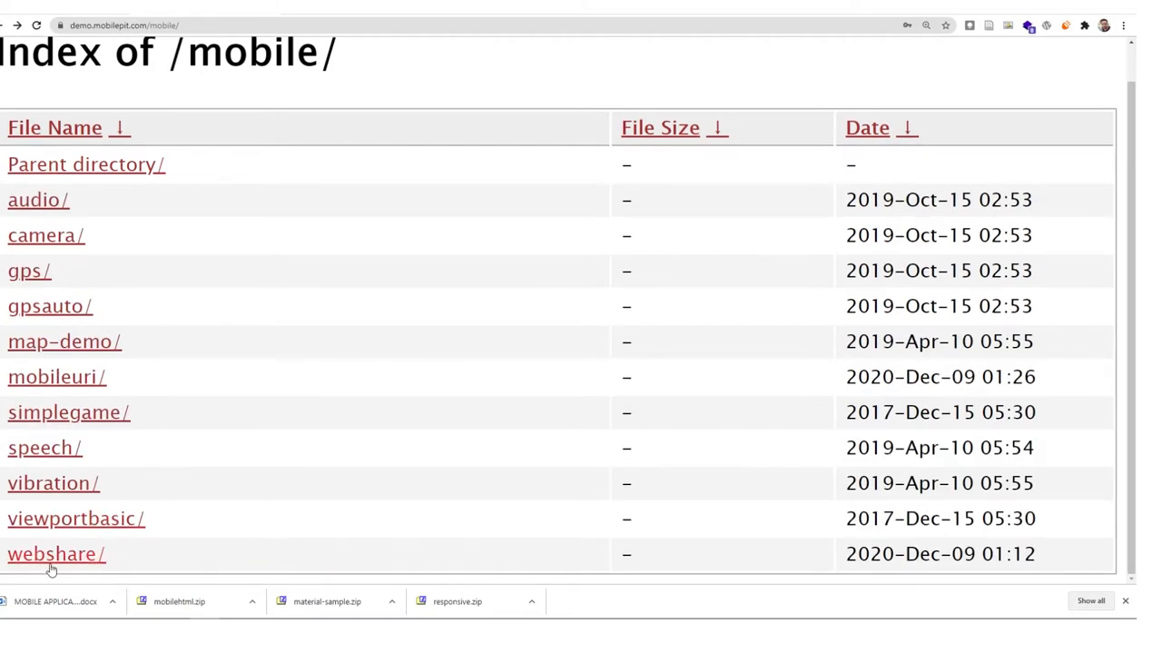
- Browse the webshare folder's graphical, multishare and simple examples, then return to /mobile/
{"action": "left_click", "coordinate": [56, 552]}
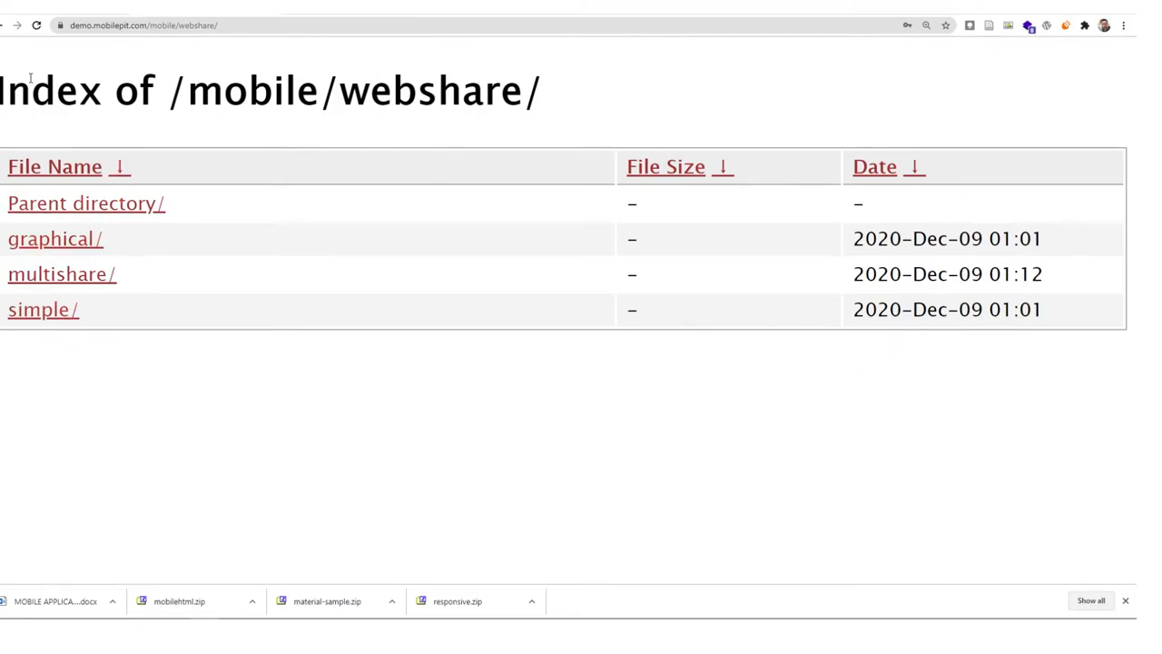
{"action": "left_click", "coordinate": [80, 204]}
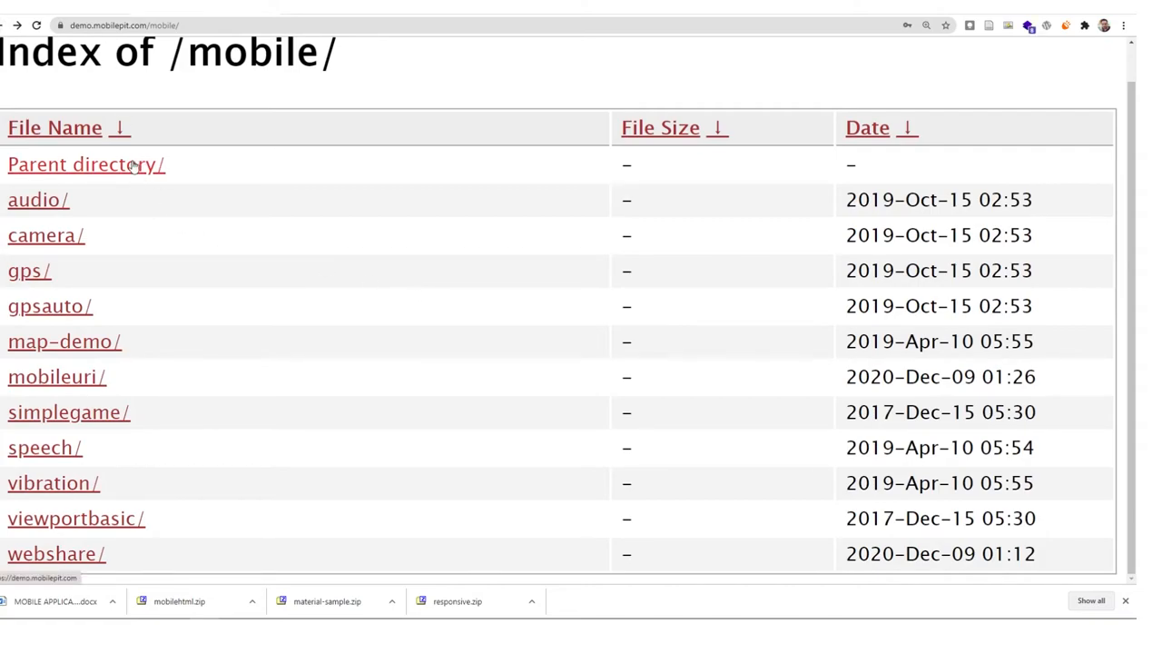
- Go up via Parent directory to the root index listing mobile-html5-api.zip
{"action": "left_click", "coordinate": [80, 164]}
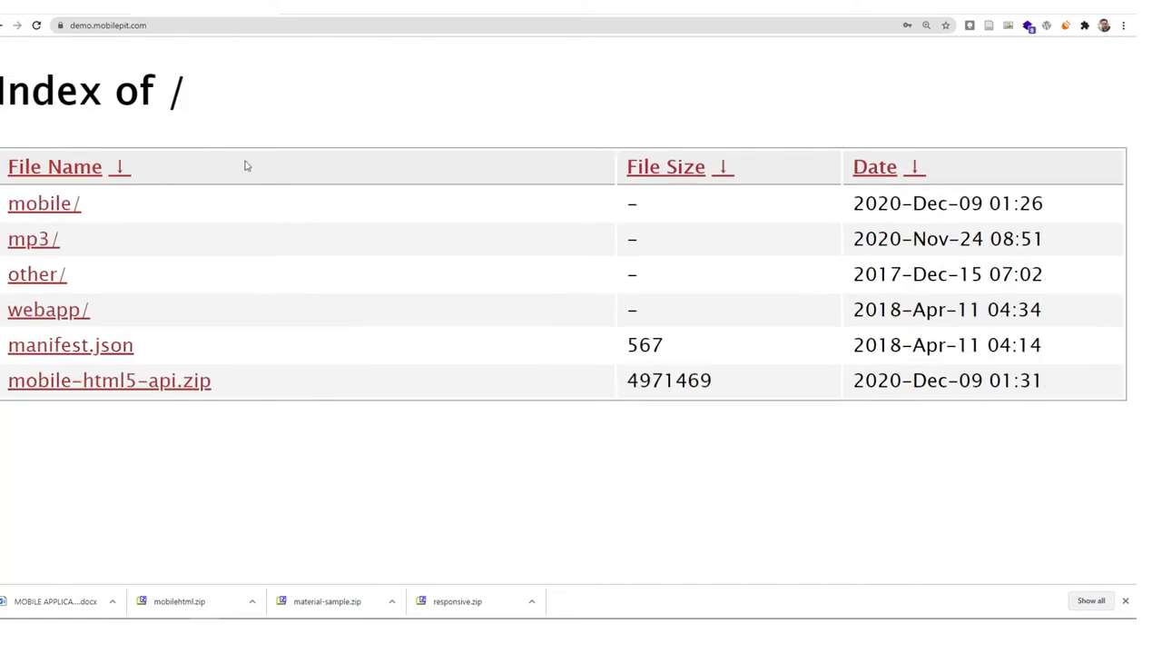
{"action": "mouse_move", "coordinate": [109, 380]}
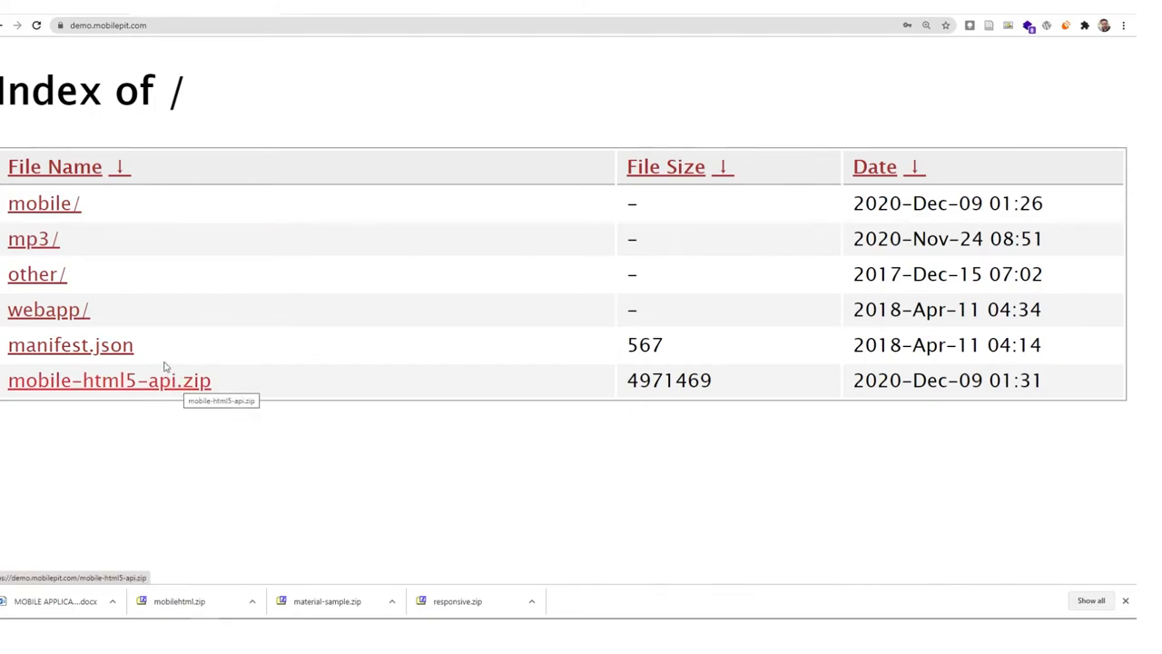
{"action": "mouse_move", "coordinate": [48, 309]}
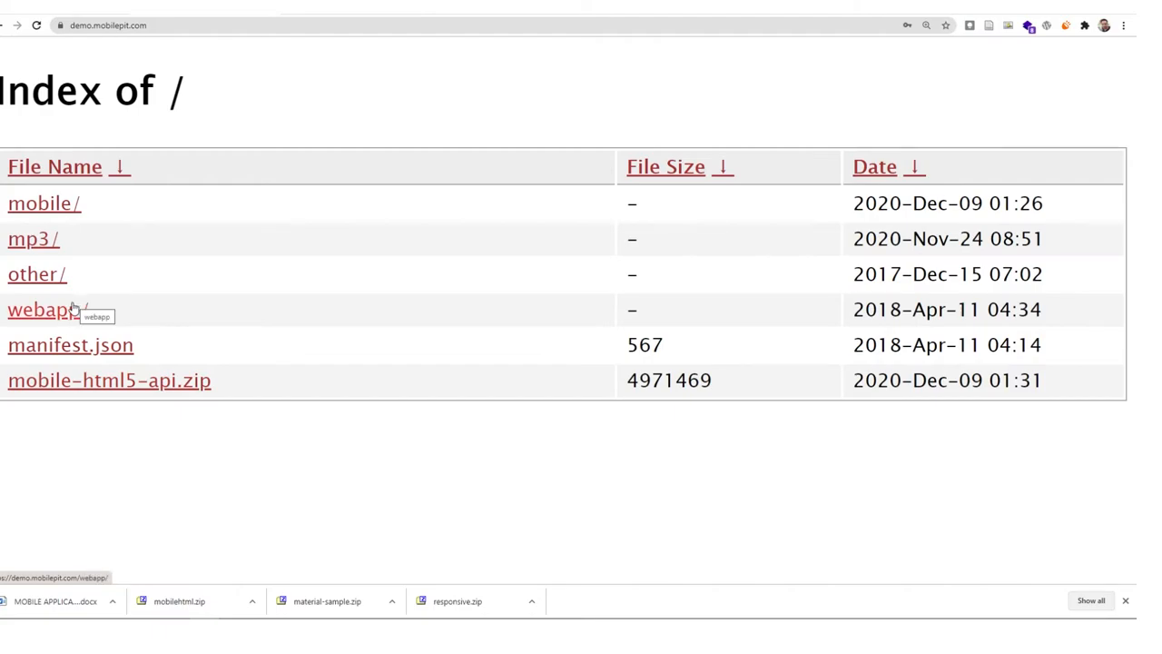
- Enter the mobile folder, peek at the audio demo, and return to the mobile listing
{"action": "left_click", "coordinate": [43, 203]}
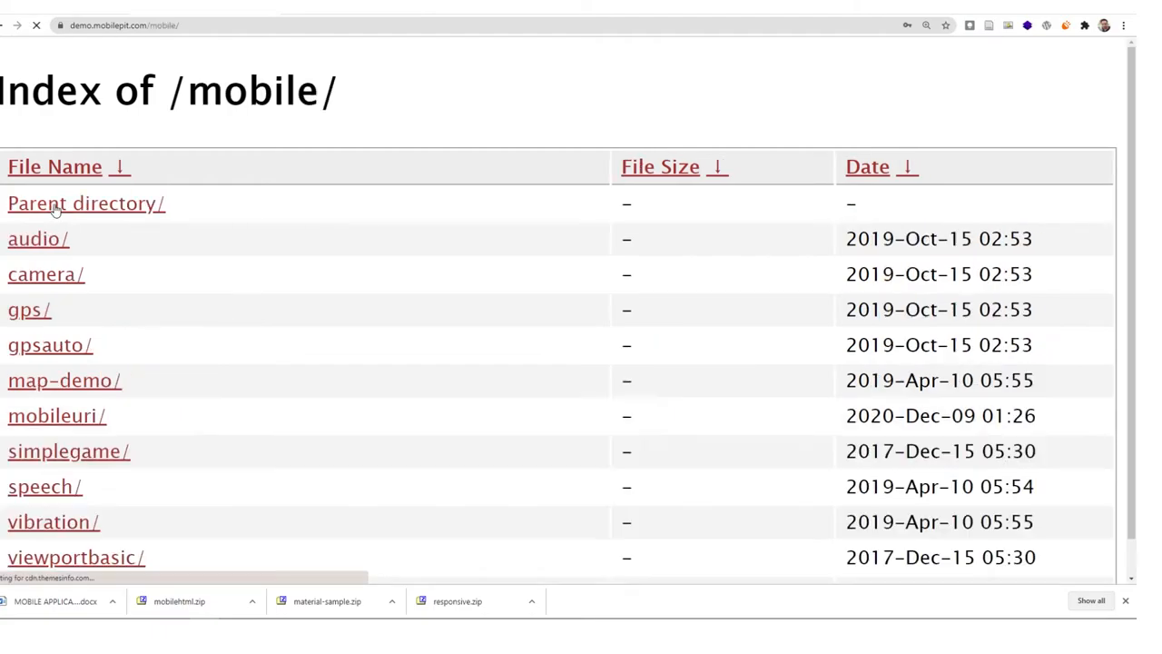
{"action": "left_click", "coordinate": [36, 238]}
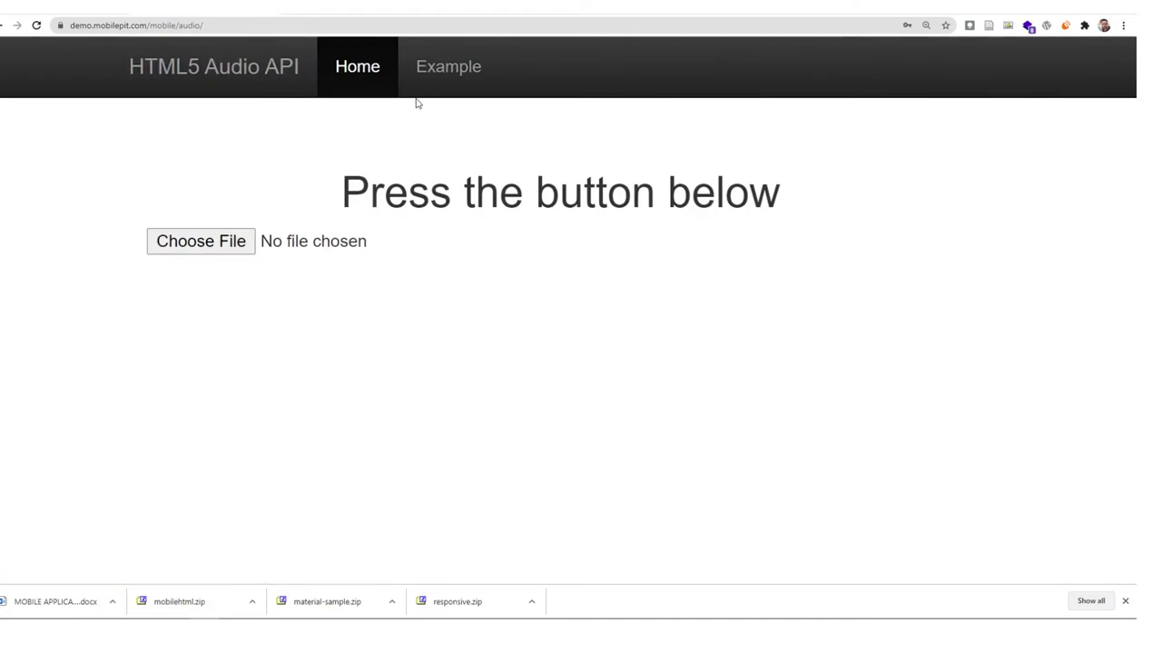
{"action": "left_click", "coordinate": [16, 25]}
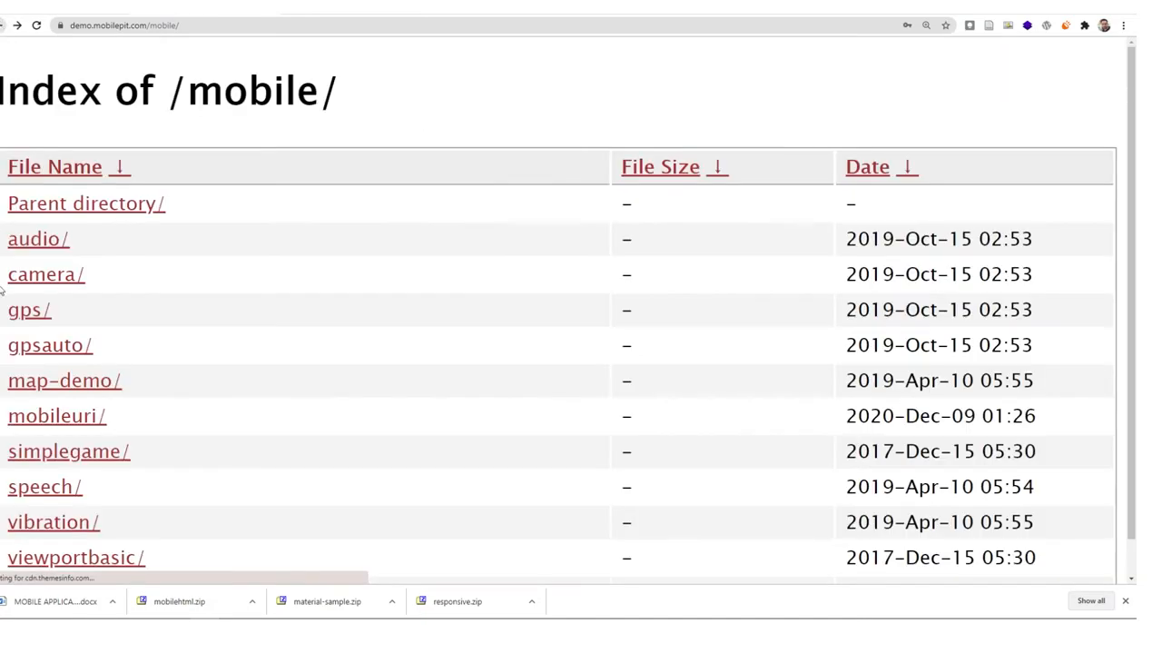
- Open the mobileuri Call Phone demo and view its Example slide on tel/sms URI schemes
{"action": "left_click", "coordinate": [56, 414]}
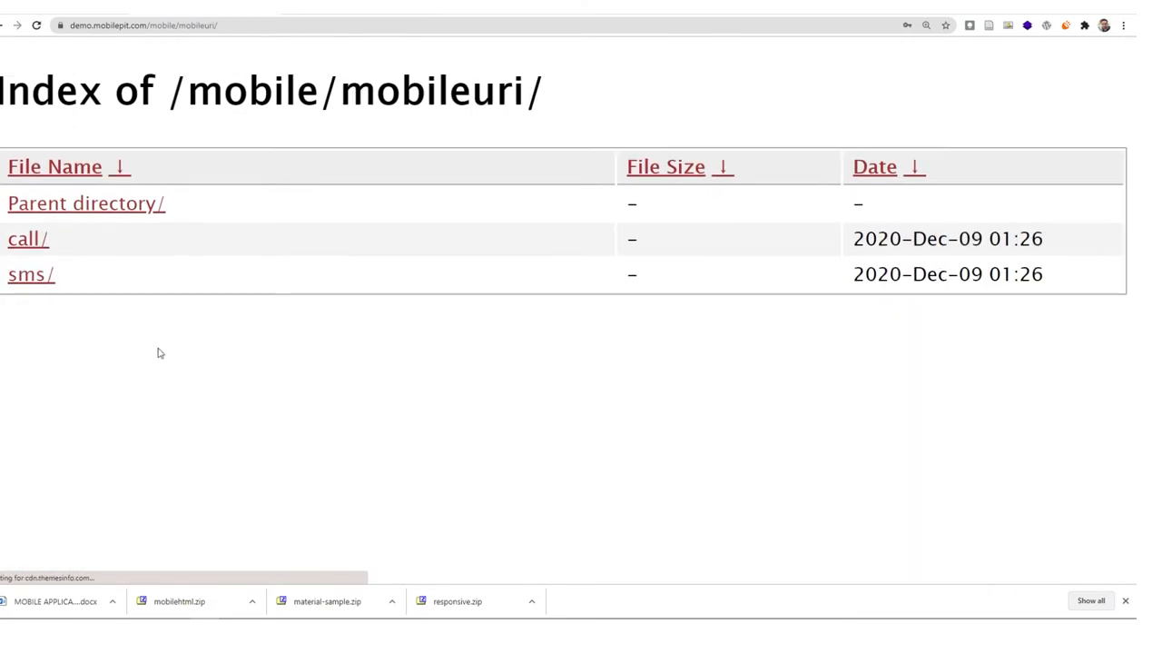
{"action": "left_click", "coordinate": [27, 238]}
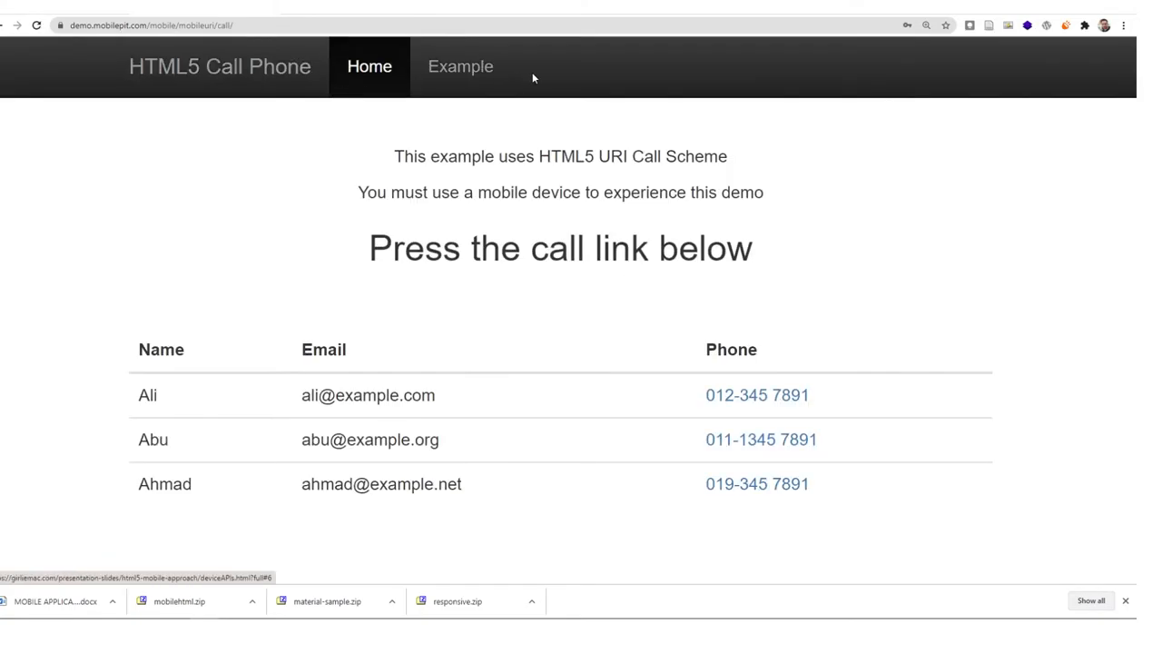
{"action": "left_click", "coordinate": [461, 66]}
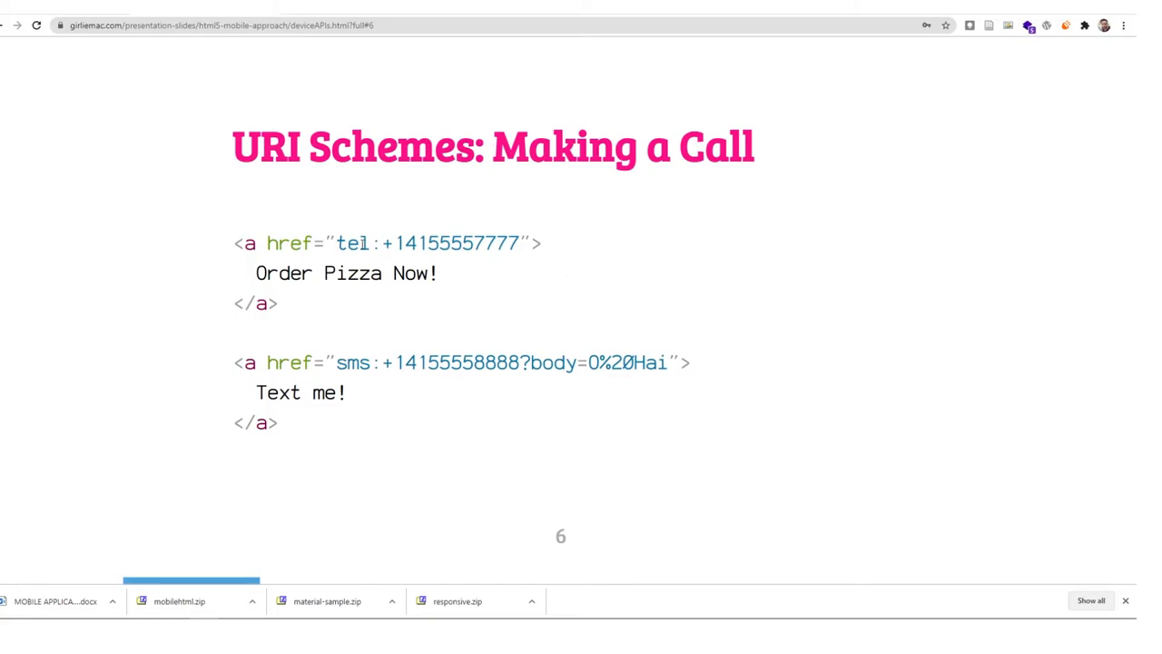
{"action": "mouse_move", "coordinate": [521, 167]}
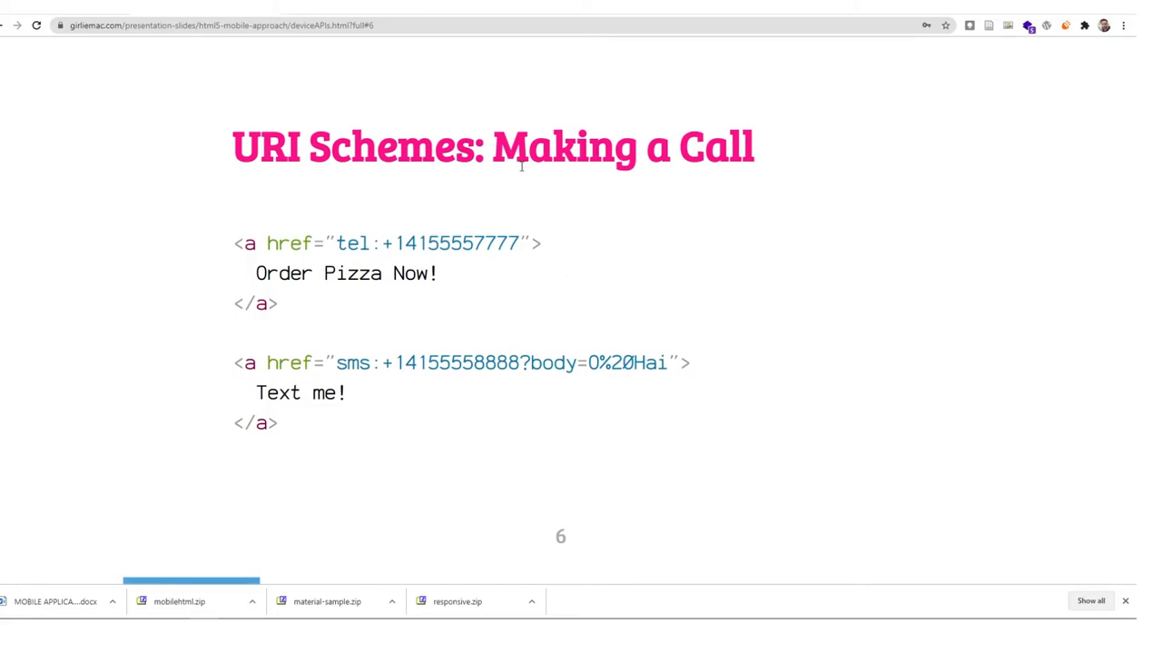
{"action": "mouse_move", "coordinate": [337, 301]}
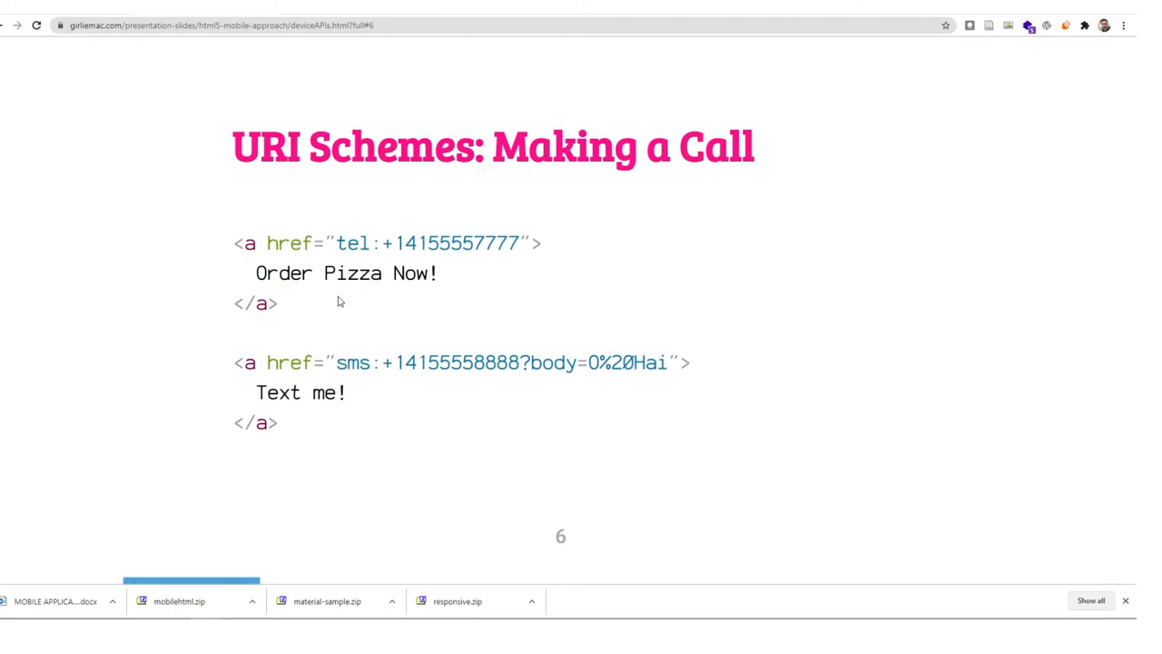
{"action": "mouse_move", "coordinate": [561, 389]}
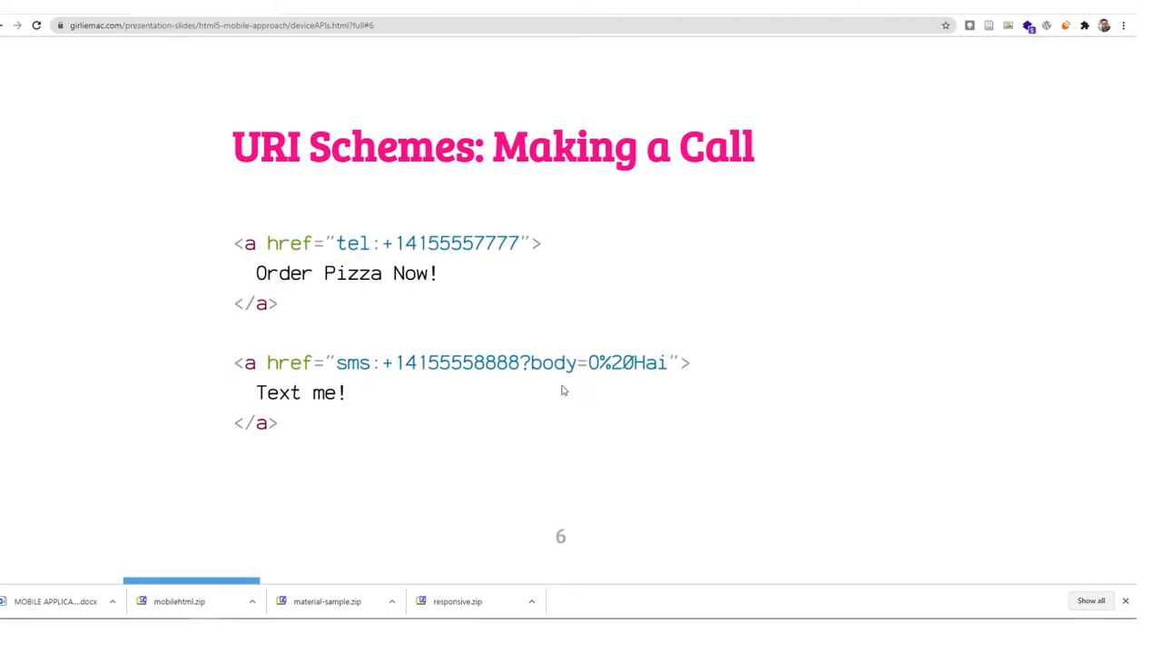
{"action": "mouse_move", "coordinate": [534, 352]}
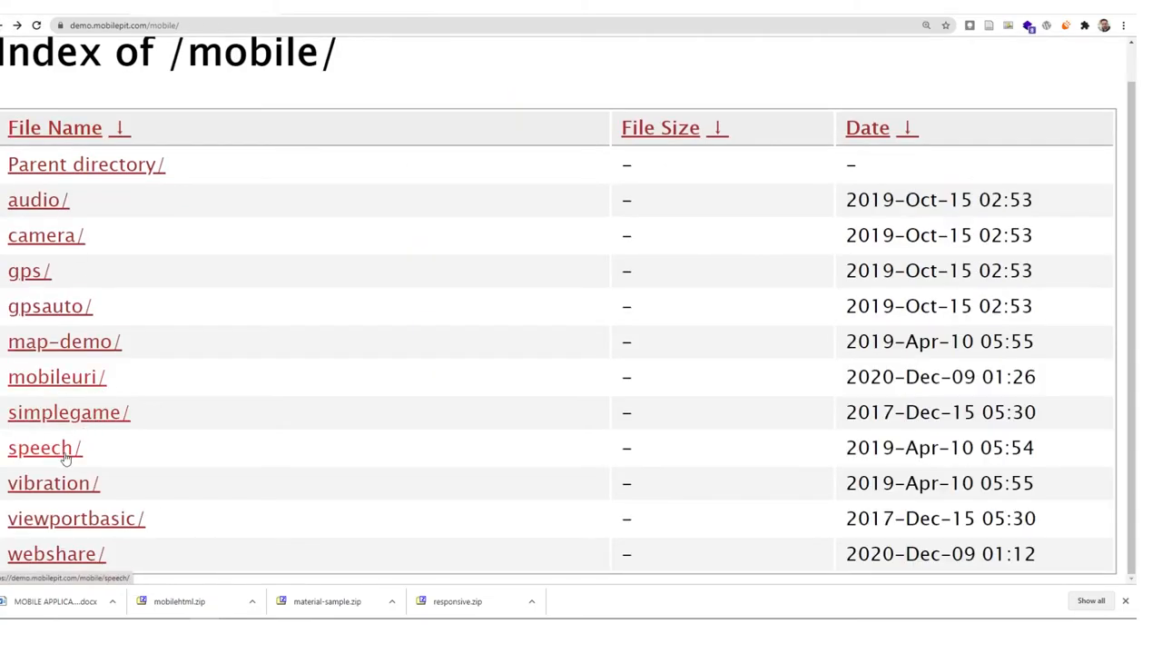
- Reopen the Speech Basic demo and highlight its SpeechSynthesisUtterance code
{"action": "left_click", "coordinate": [44, 446]}
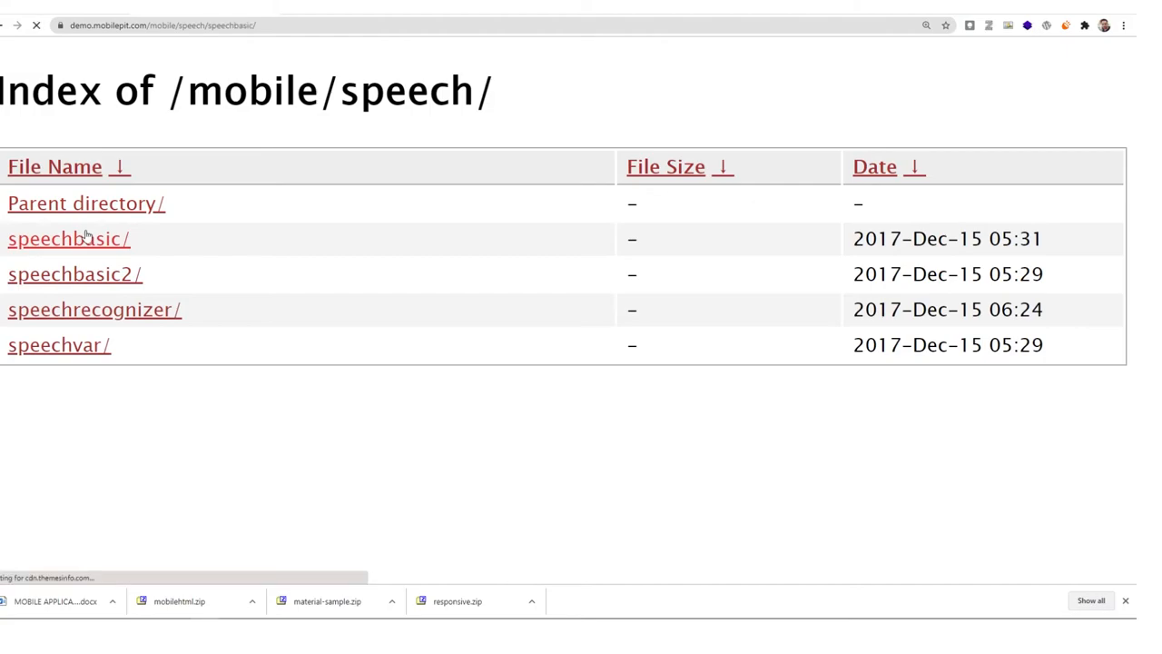
{"action": "left_click", "coordinate": [69, 238]}
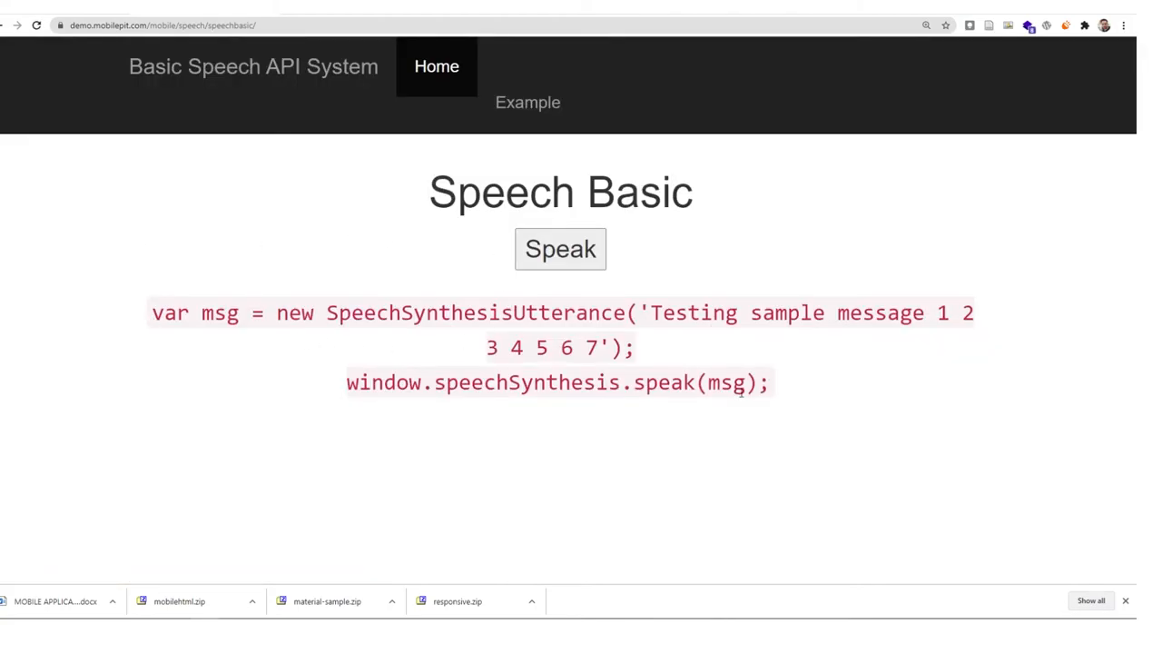
{"action": "left_click_drag", "start_coordinate": [154, 313], "coordinate": [767, 381]}
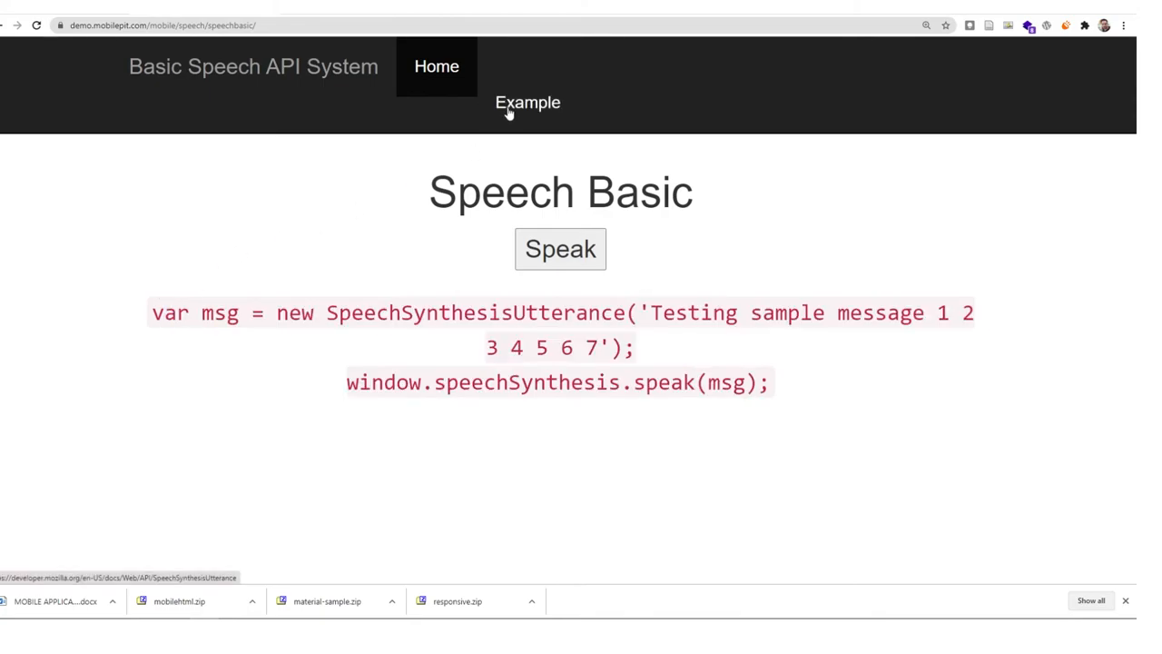
- Follow the Example link to MDN's SpeechSynthesisUtterance page and scroll through its documentation
{"action": "left_click", "coordinate": [527, 102]}
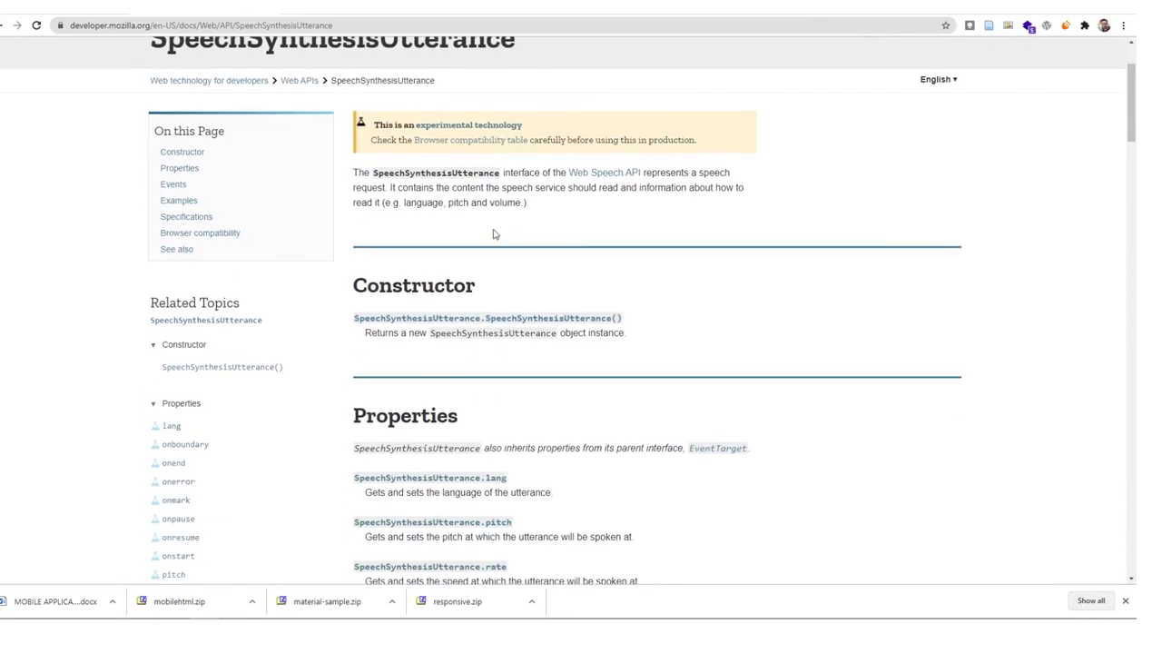
{"action": "scroll", "scroll_direction": "down", "scroll_amount": 3}
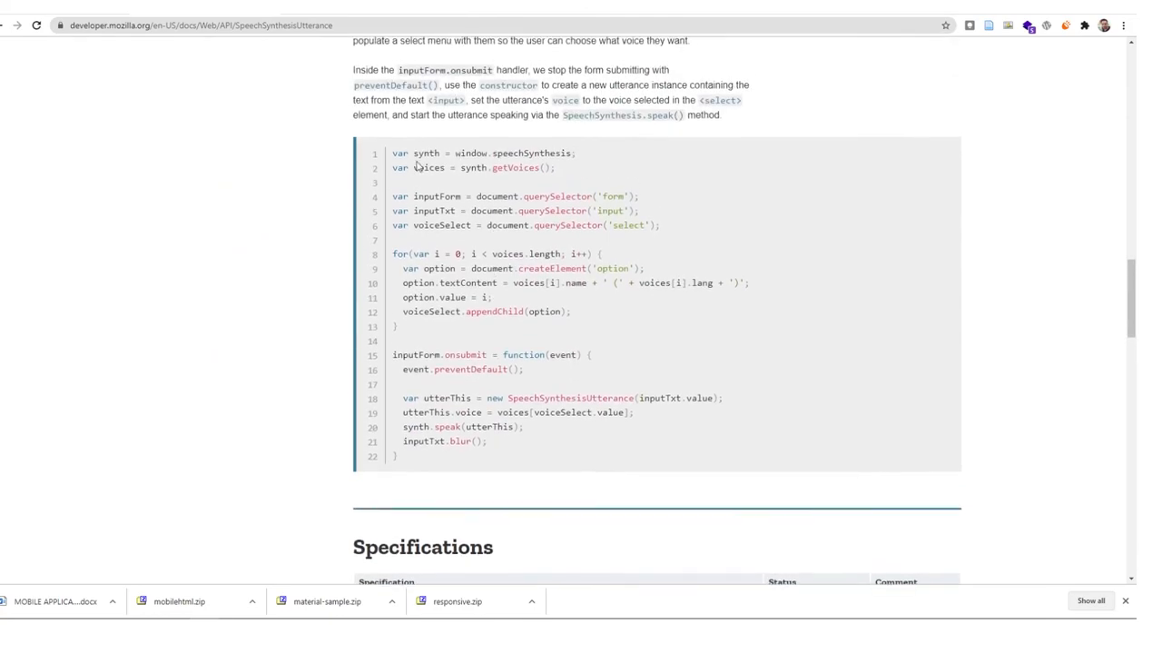
{"action": "scroll", "scroll_direction": "down", "scroll_amount": 3}
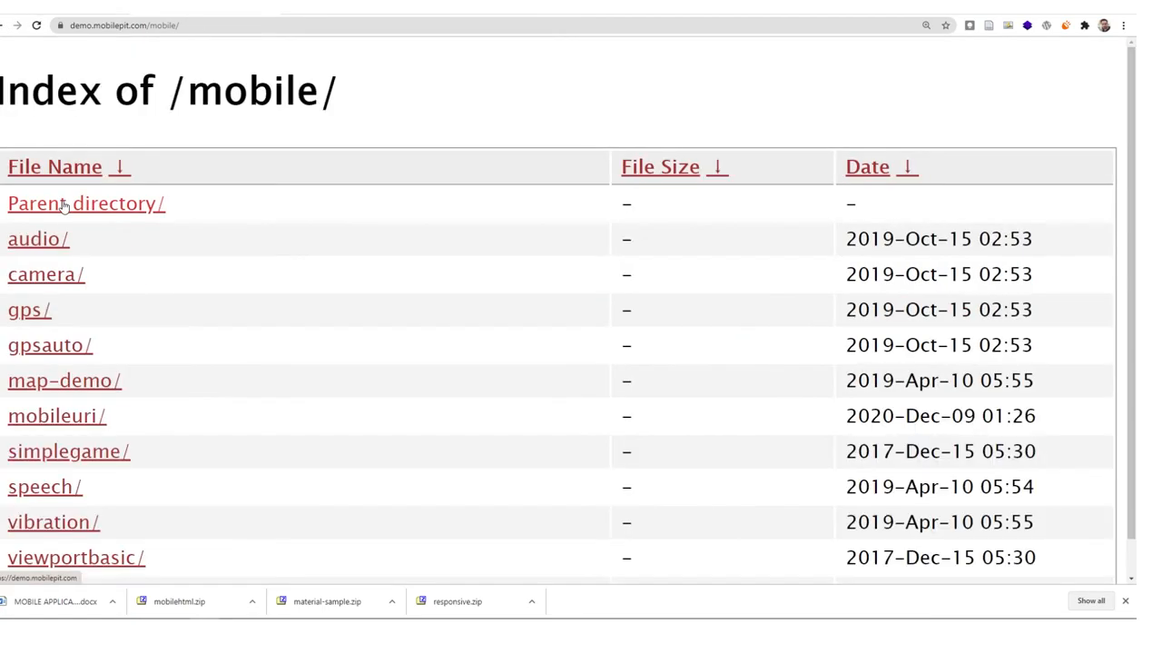
- Return via Parent directory to the root index with the mobile-html5-api.zip download
{"action": "left_click", "coordinate": [87, 203]}
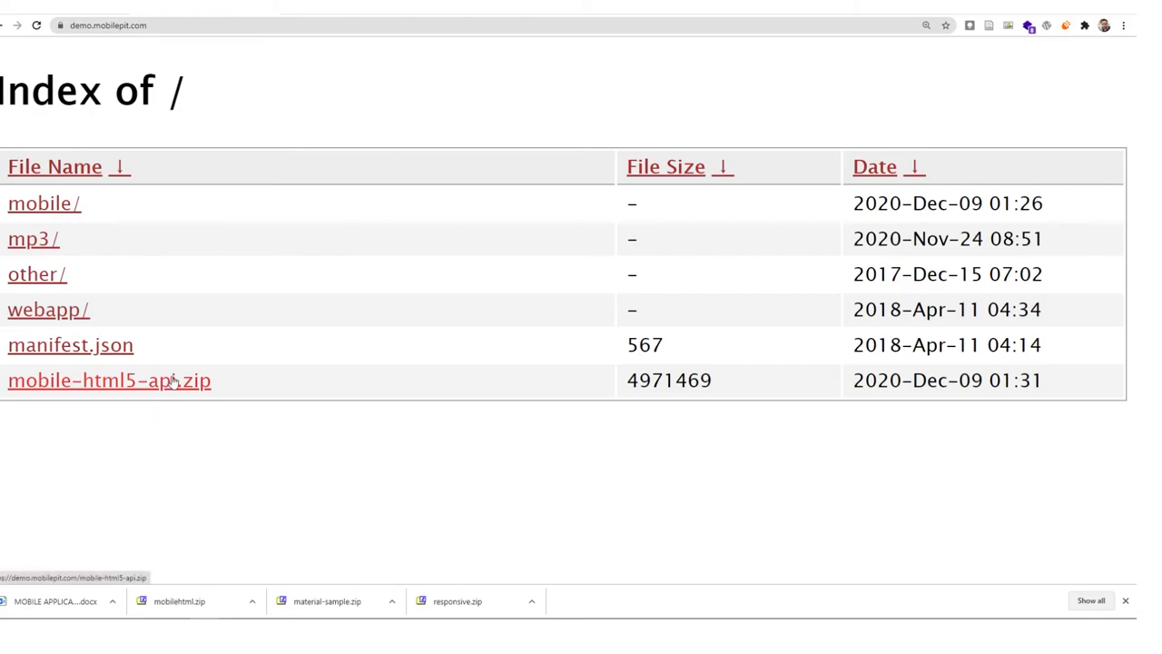
{"action": "mouse_move", "coordinate": [173, 380]}
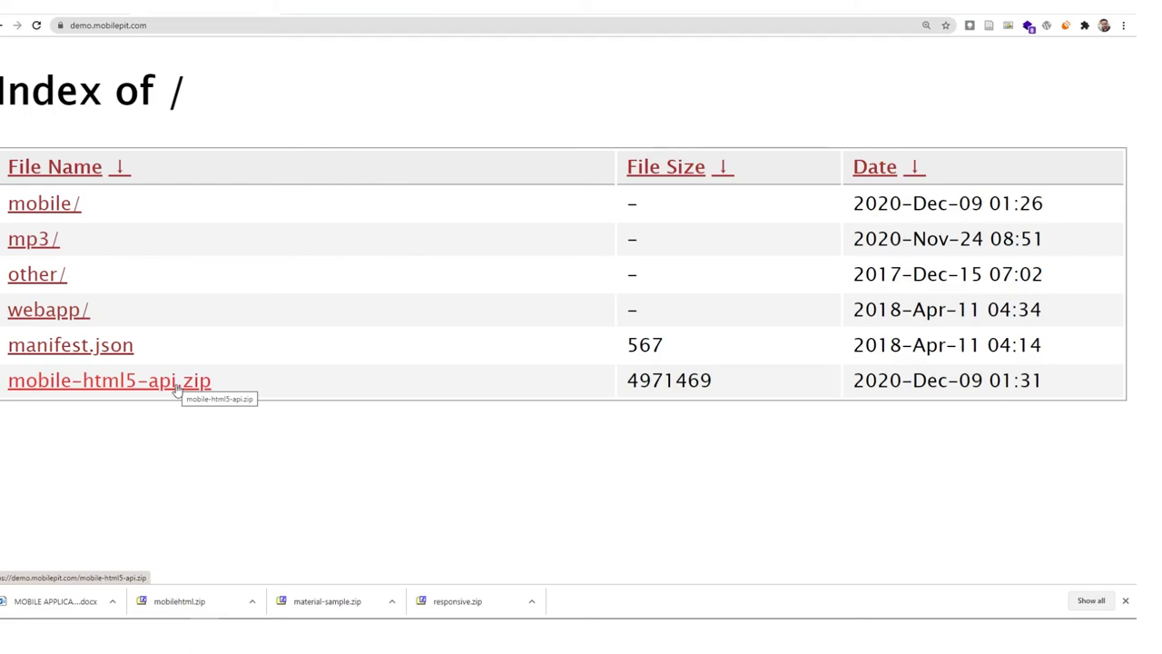
{"action": "mouse_move", "coordinate": [403, 363]}
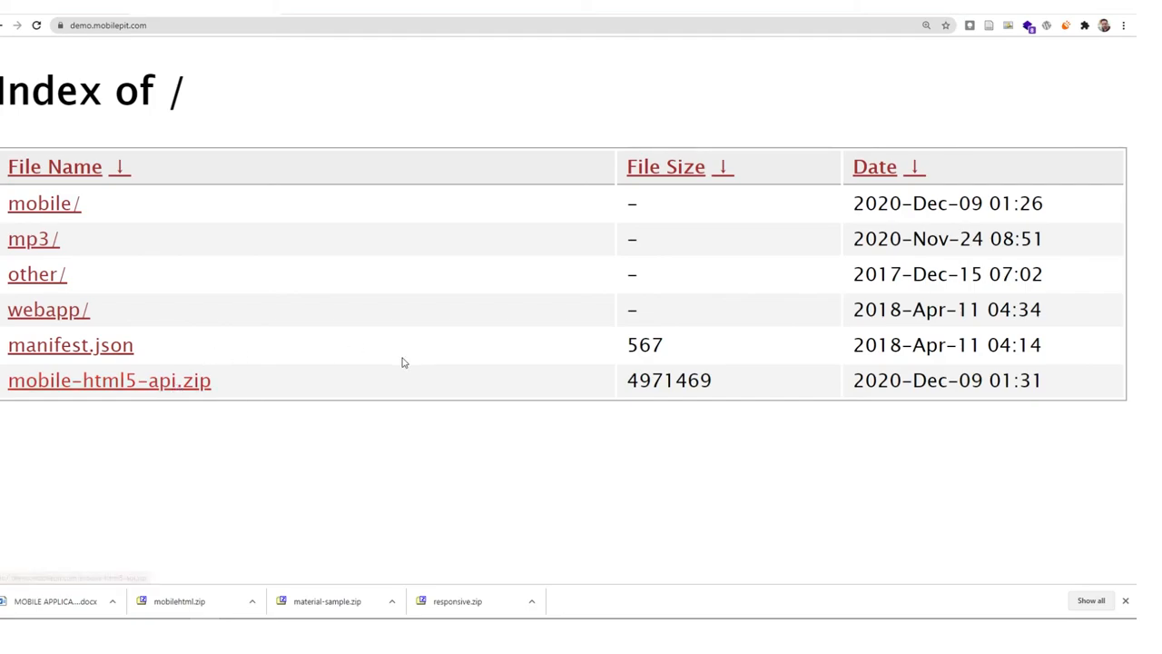